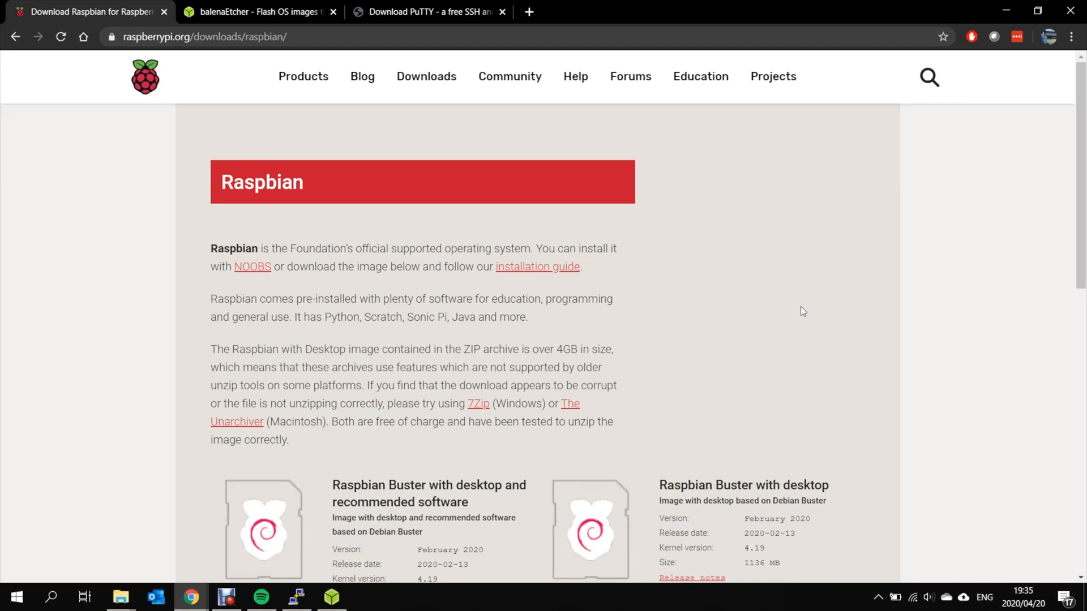
pyautogui.moveTo(748, 279)
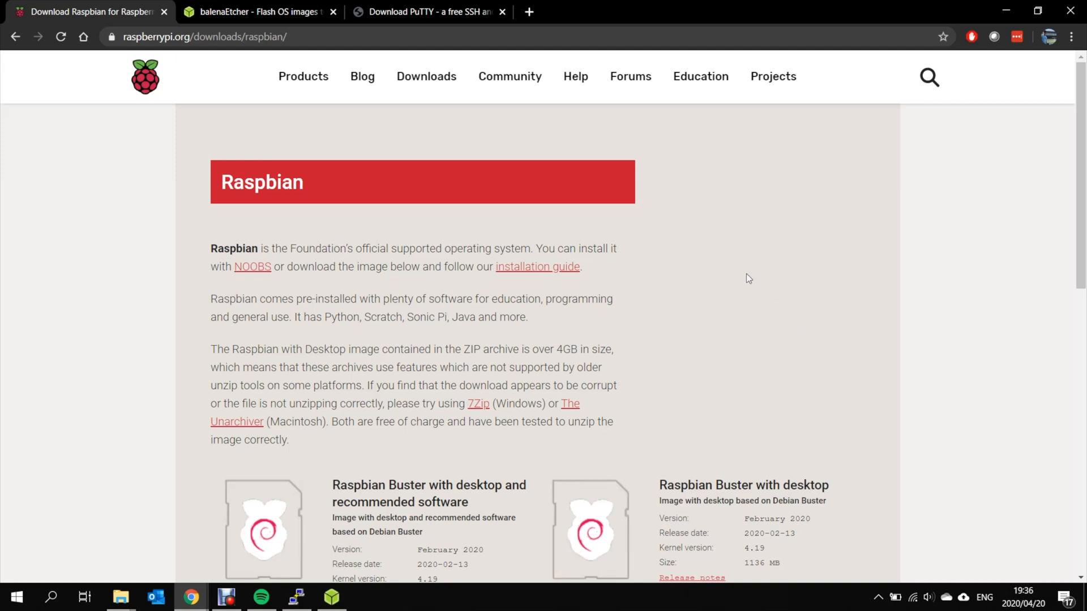
pyautogui.moveTo(58, 195)
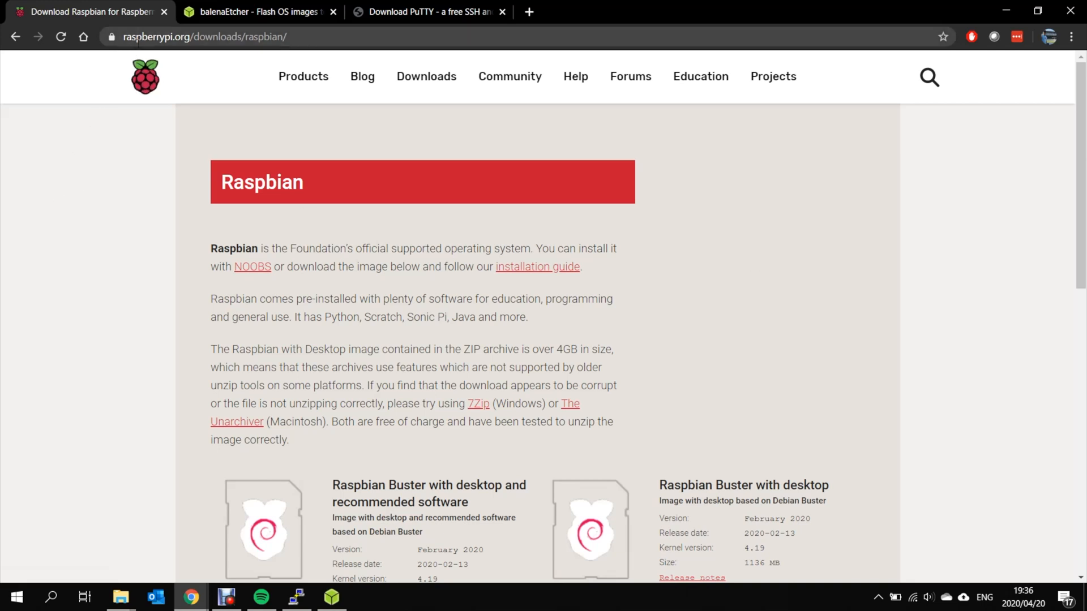
# Look over the balenaEtcher and PuTTY download pages in the browser
pyautogui.scroll(-3)
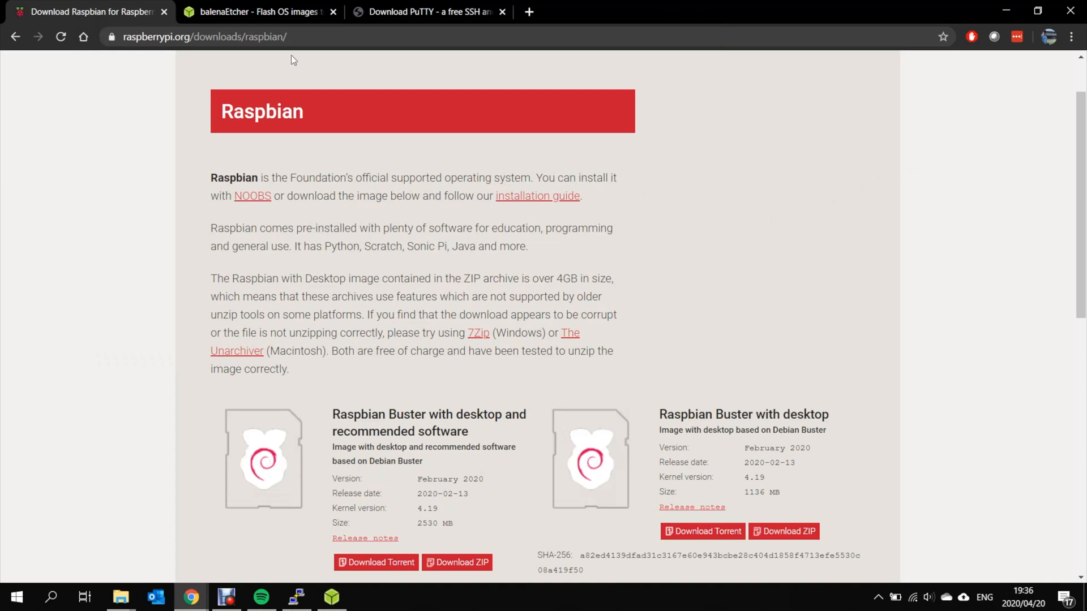
pyautogui.click(258, 12)
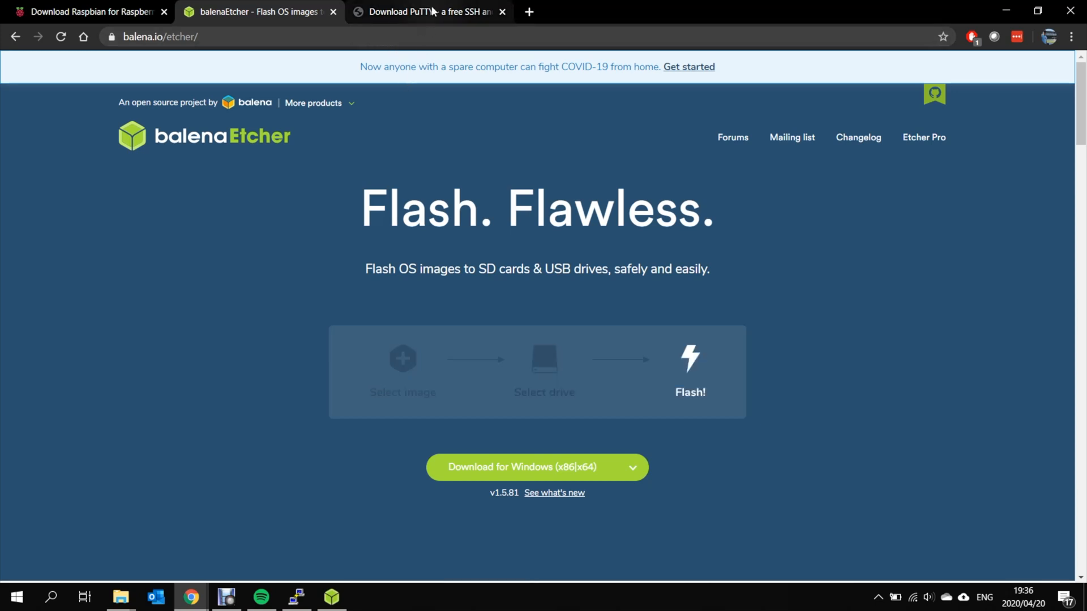
pyautogui.click(423, 12)
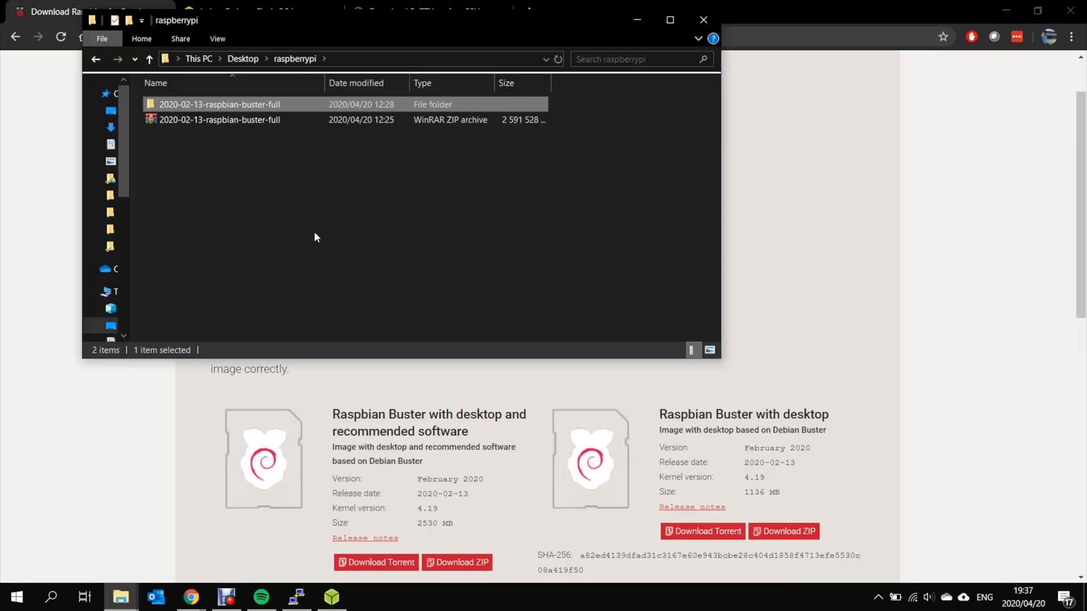
# Open the raspbian-buster-full folder, select the disc image, and bring up balenaEtcher
pyautogui.doubleClick(219, 105)
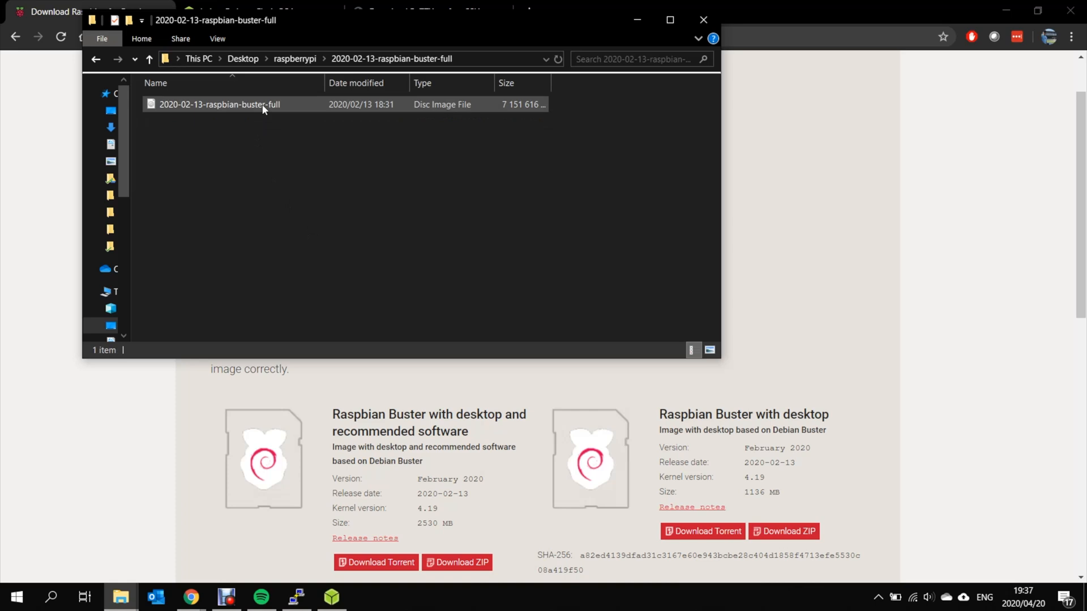
pyautogui.click(447, 179)
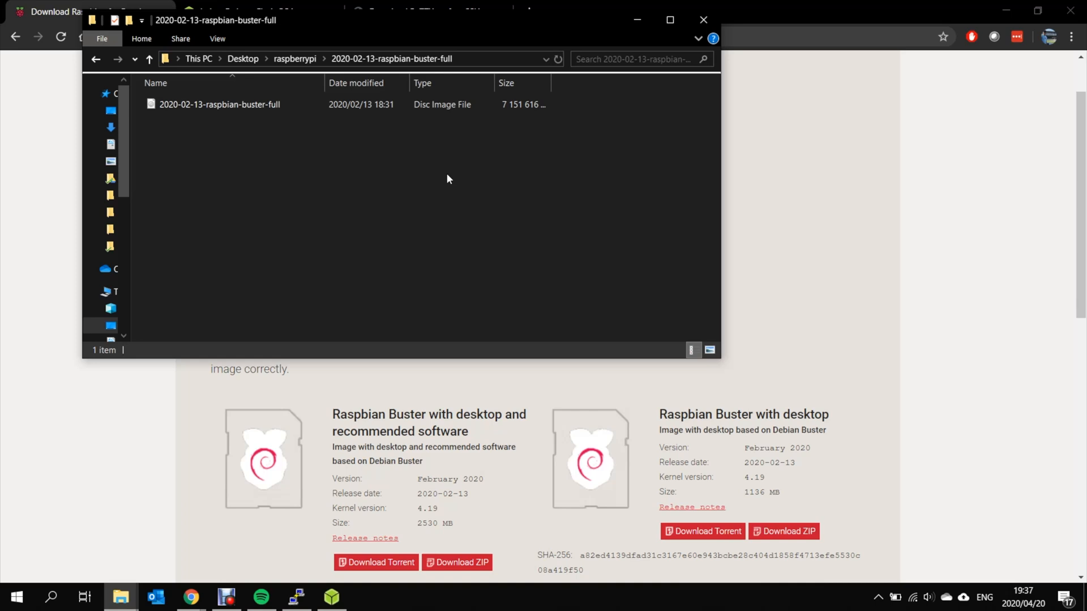
pyautogui.click(331, 596)
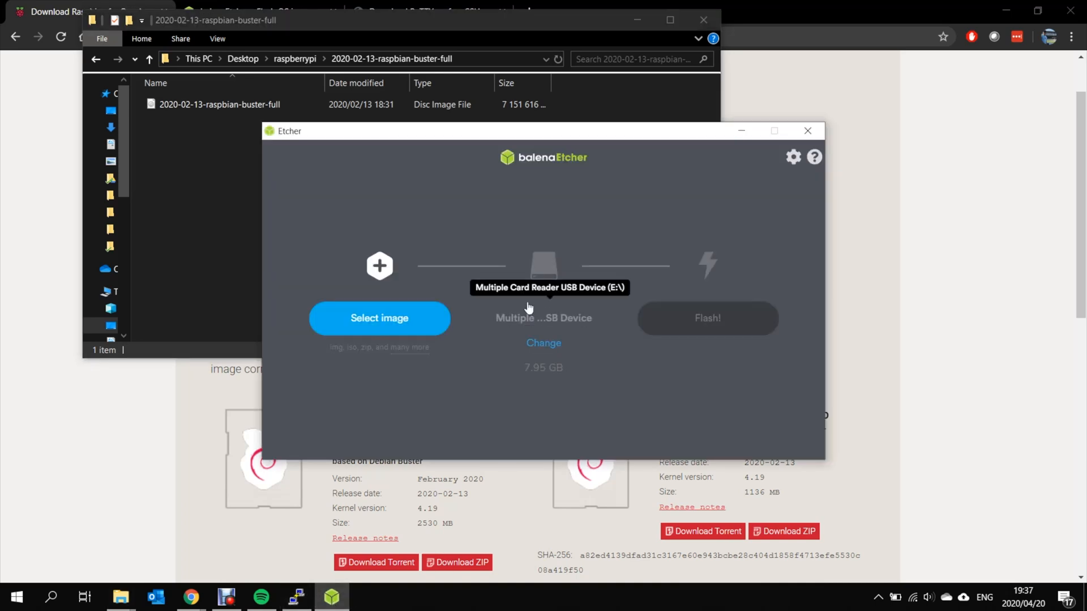
# Load the Raspbian Buster .img into balenaEtcher and flash it to the 7.95 GB card reader
pyautogui.click(379, 318)
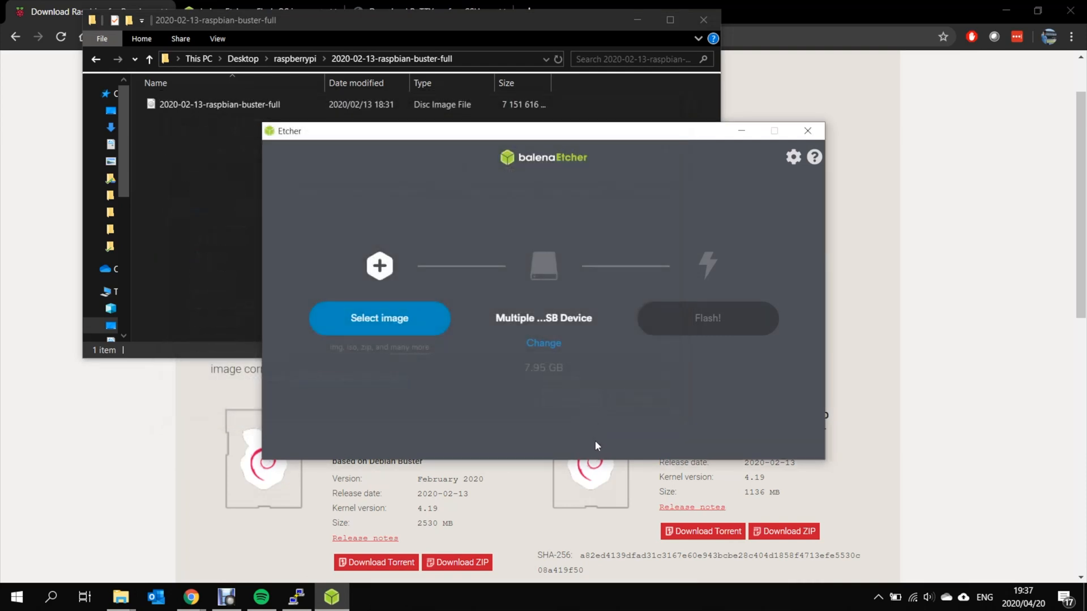
pyautogui.click(379, 318)
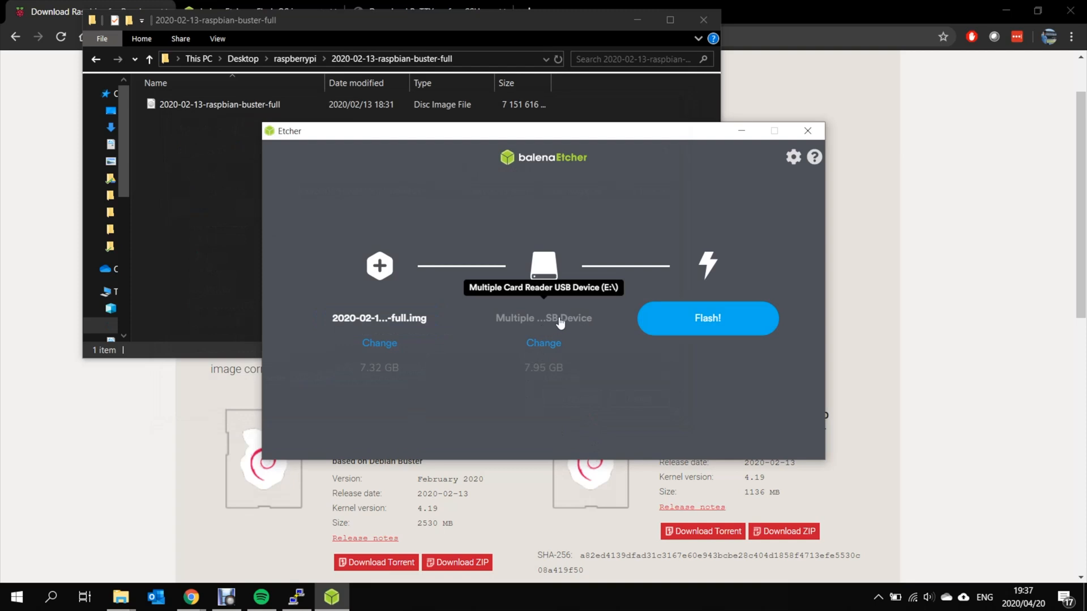
pyautogui.moveTo(519, 326)
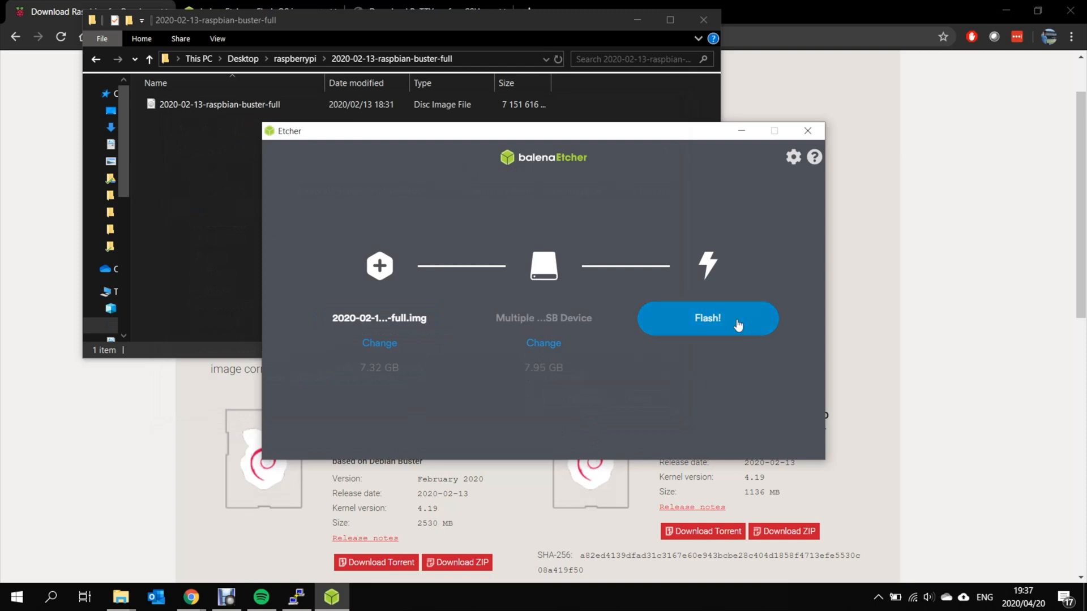
pyautogui.click(707, 318)
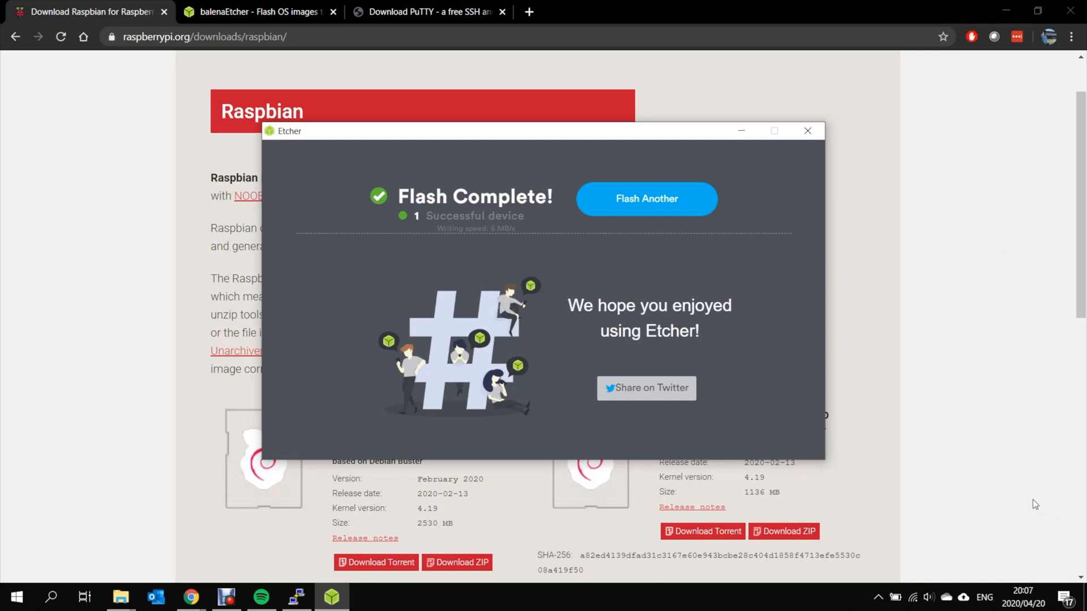
pyautogui.moveTo(840, 159)
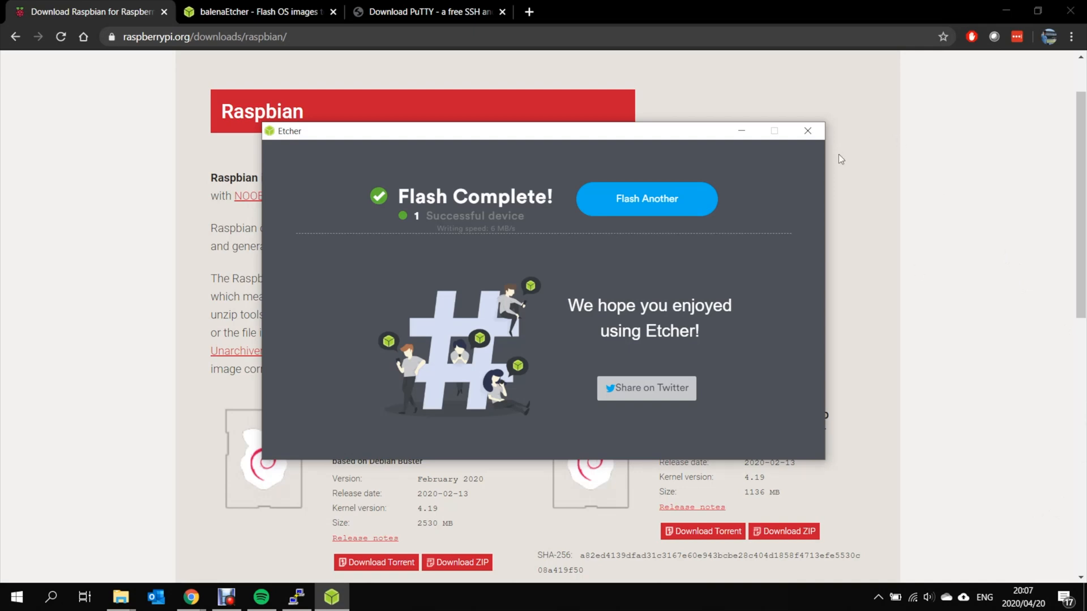
# Close the finished balenaEtcher window
pyautogui.click(807, 131)
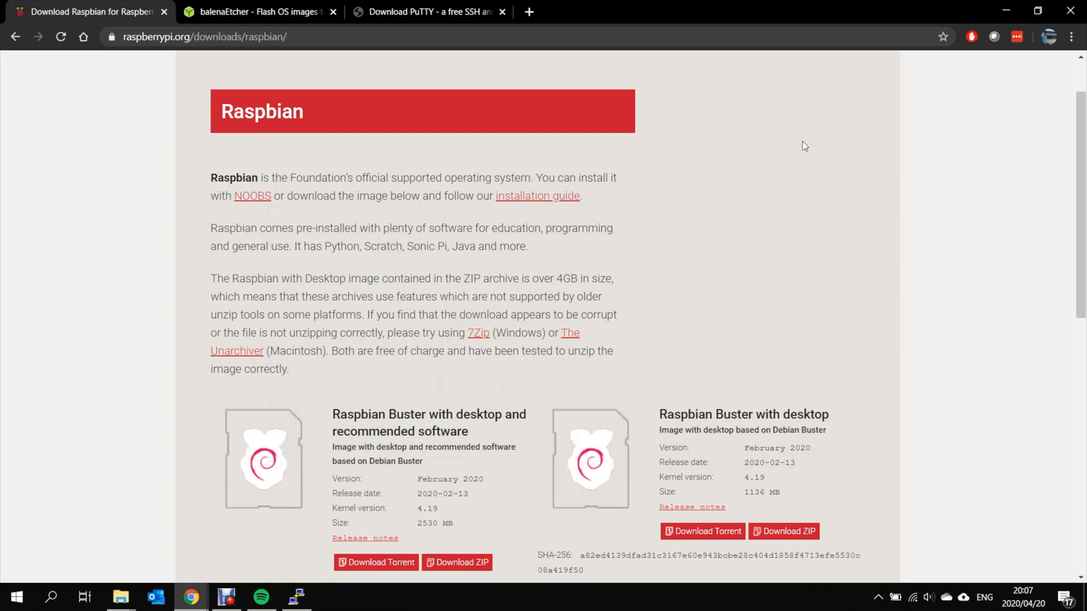
pyautogui.moveTo(621, 371)
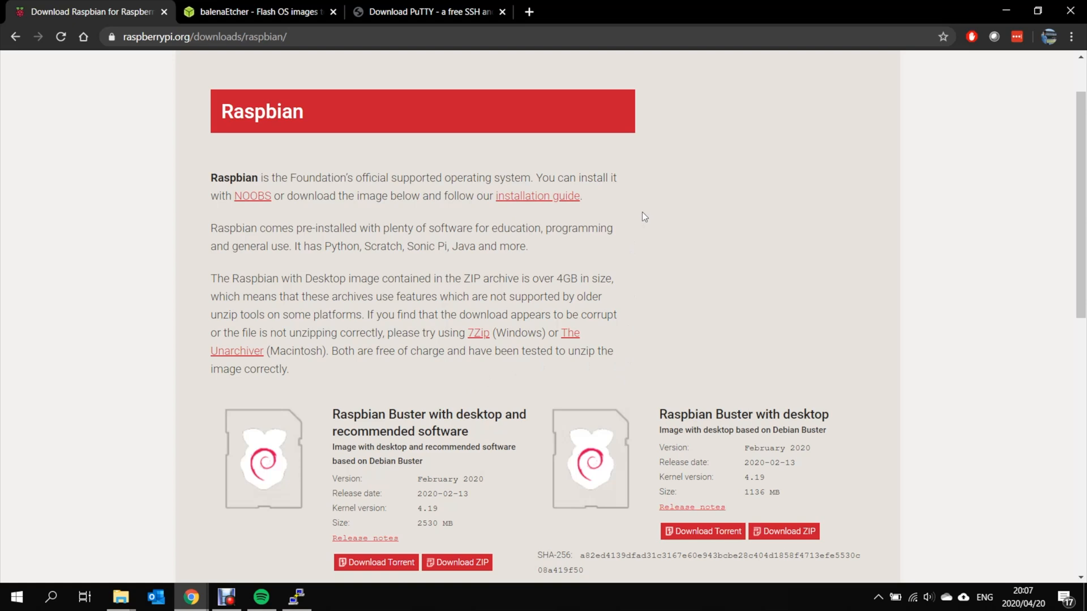
pyautogui.moveTo(643, 209)
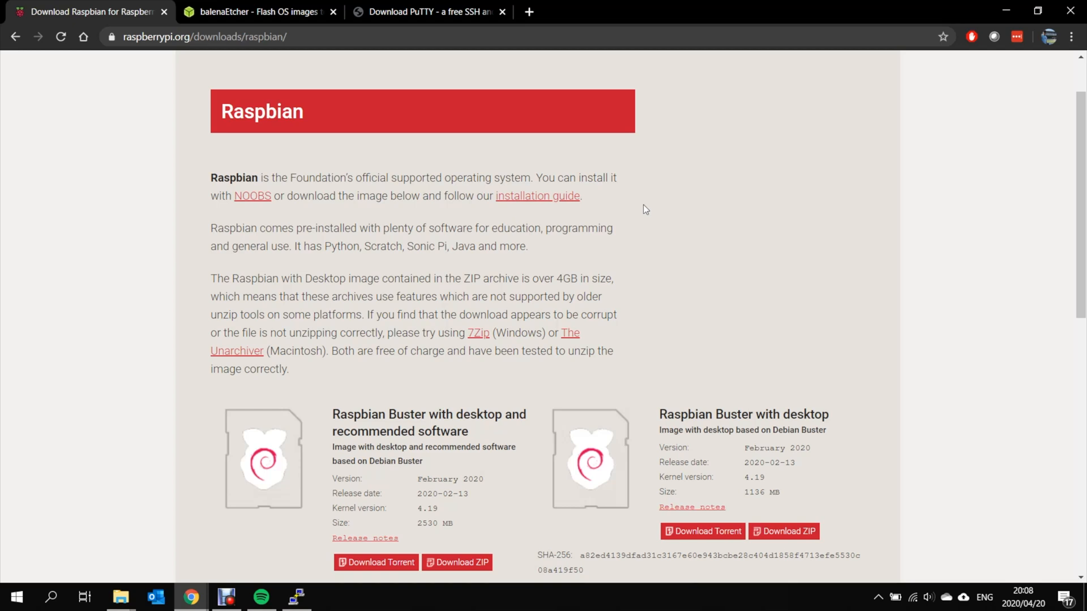
pyautogui.moveTo(366, 190)
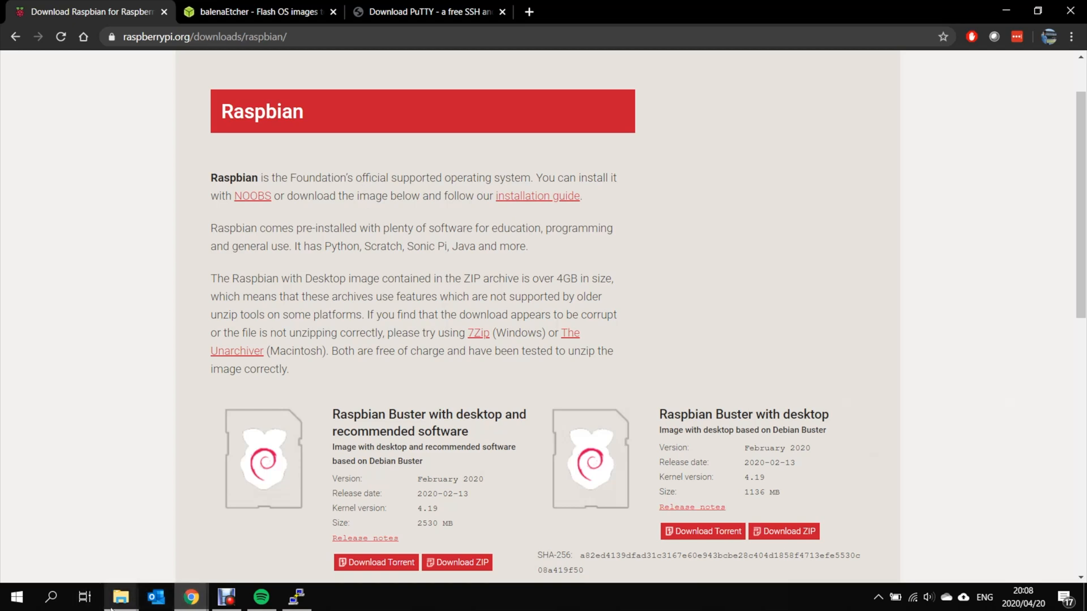
# Create an empty file named ssh, with no .txt extension, on boot (E:)
pyautogui.click(120, 598)
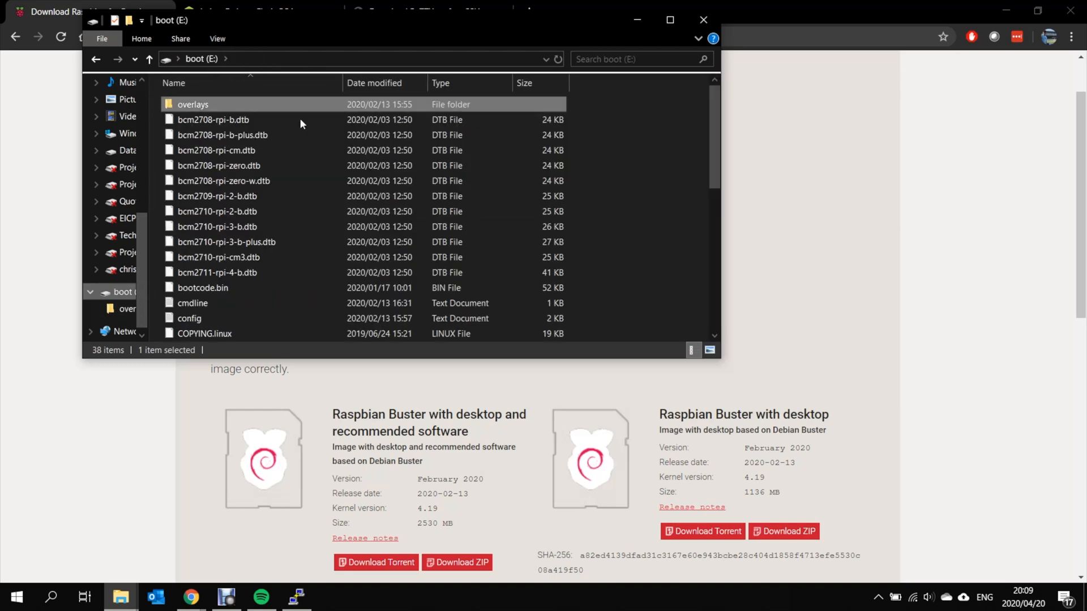
pyautogui.scroll(-3)
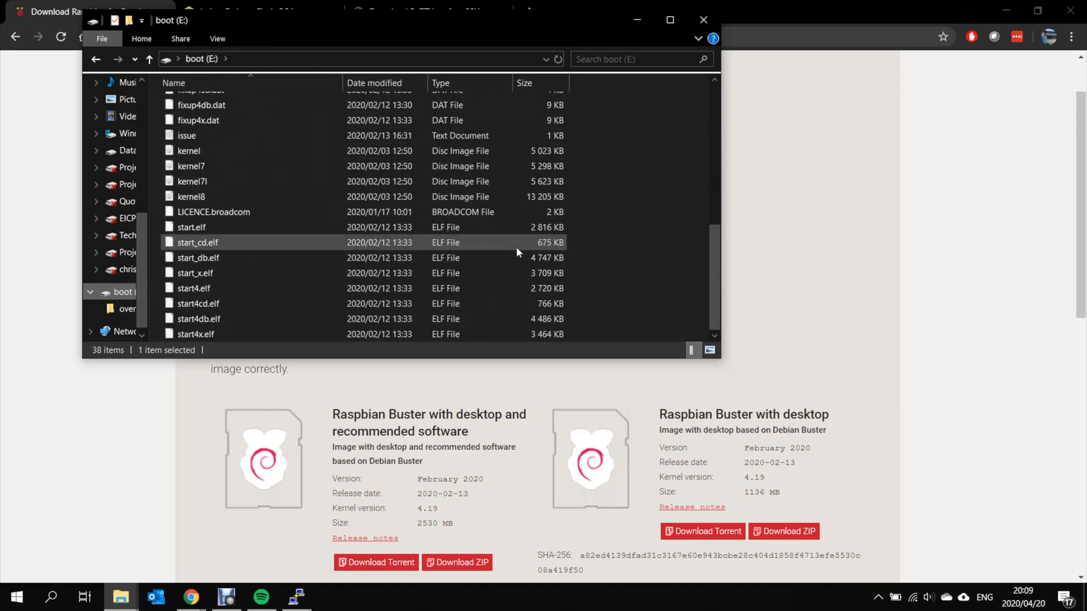
pyautogui.rightClick(516, 291)
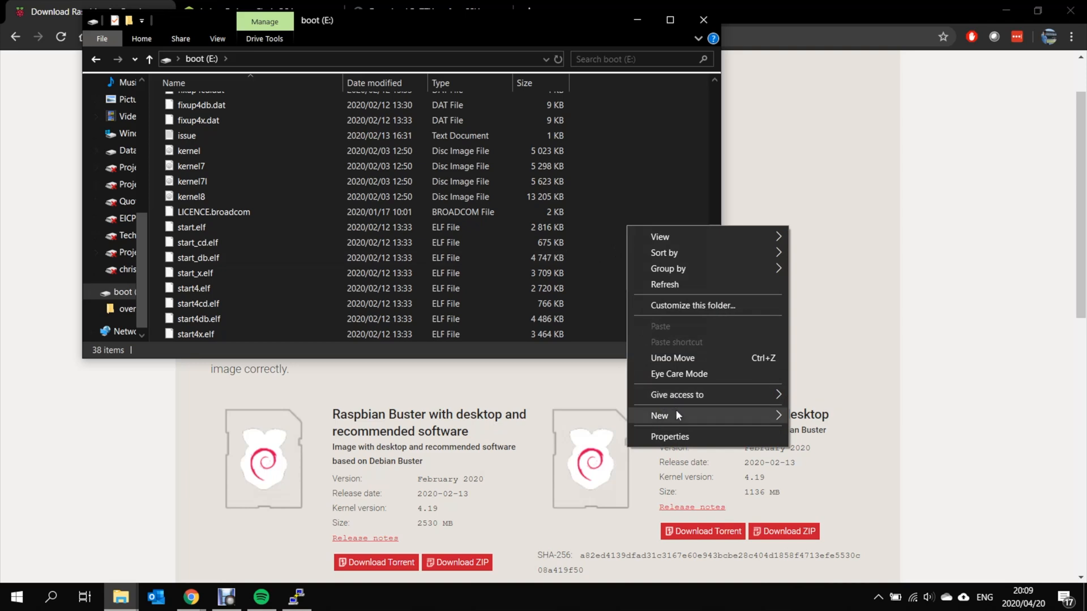
pyautogui.click(659, 415)
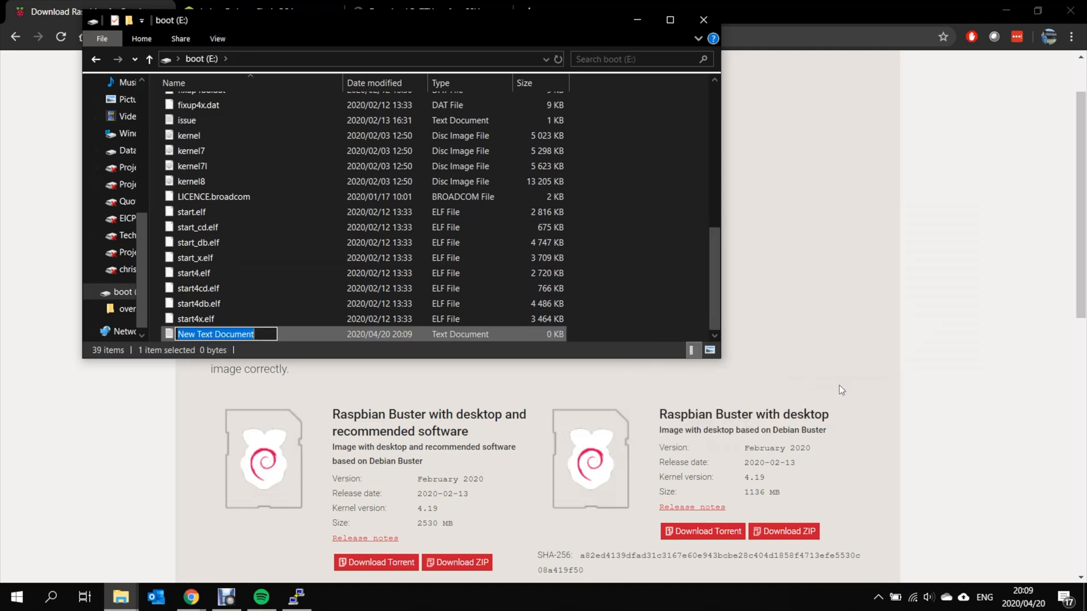
pyautogui.write('ssh')
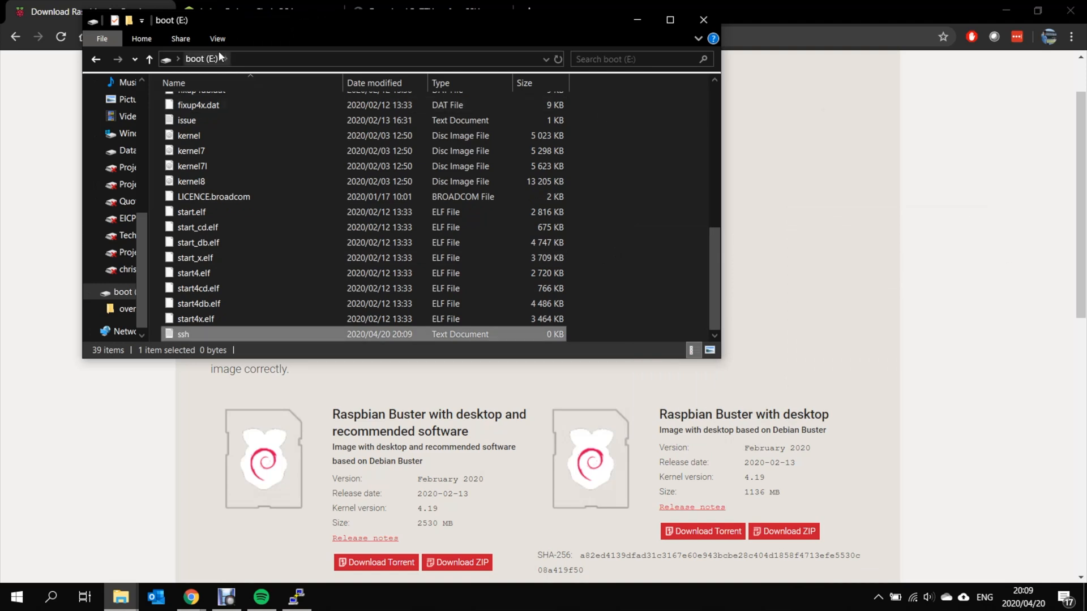
pyautogui.click(217, 38)
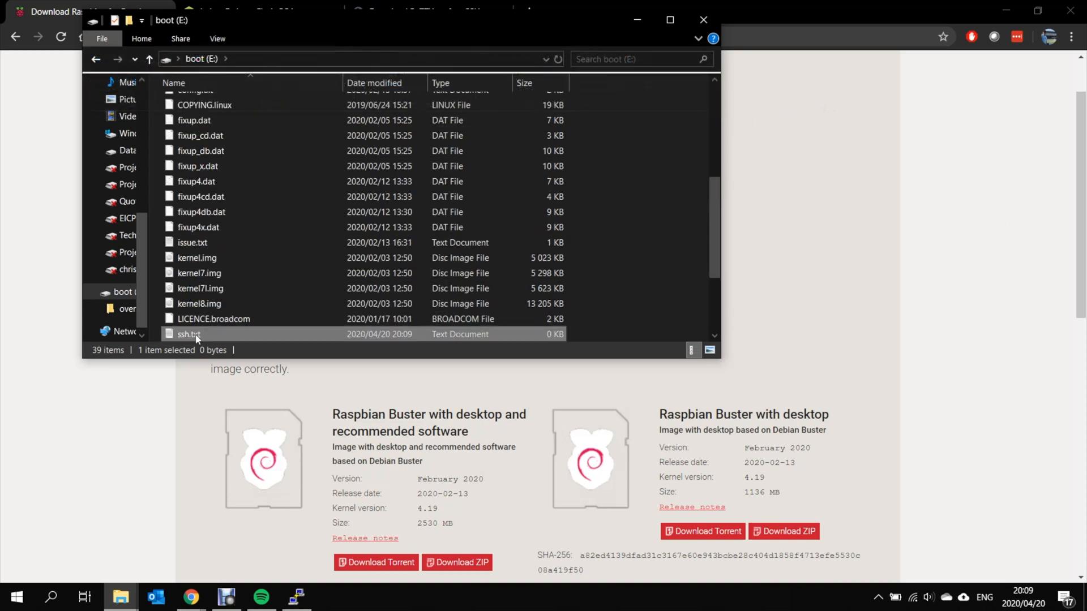
pyautogui.doubleClick(189, 334)
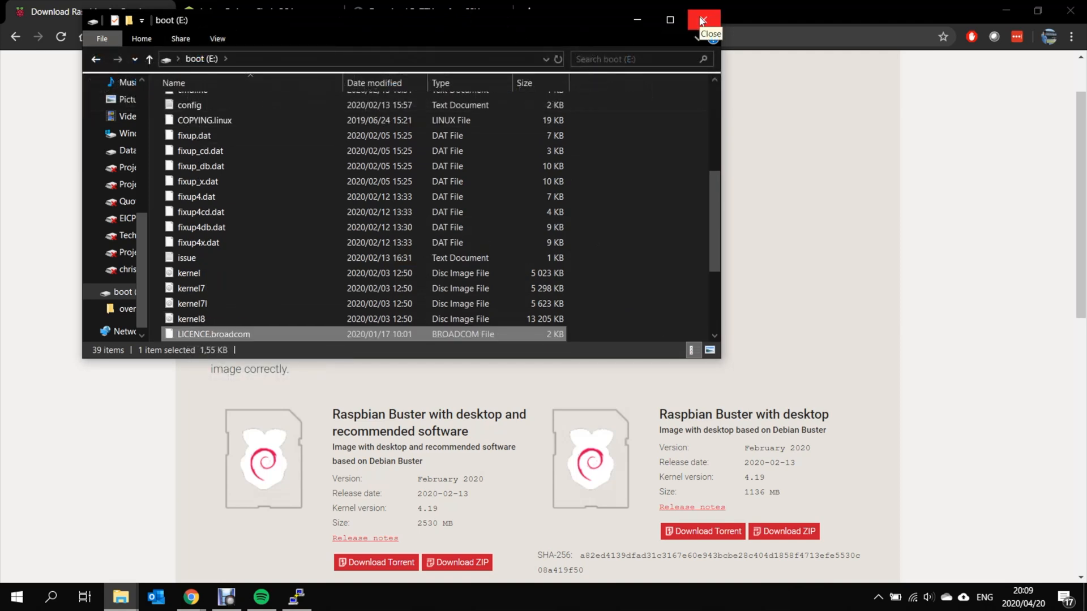
# Close the boot drive window and eject the Flash Card Reader/Writer
pyautogui.click(703, 19)
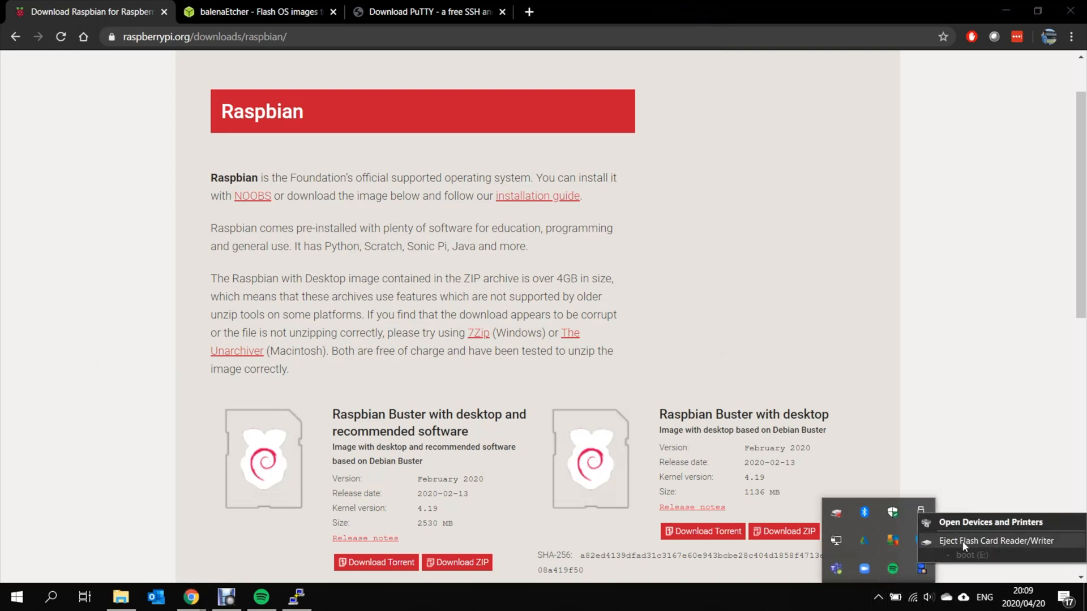
pyautogui.click(997, 545)
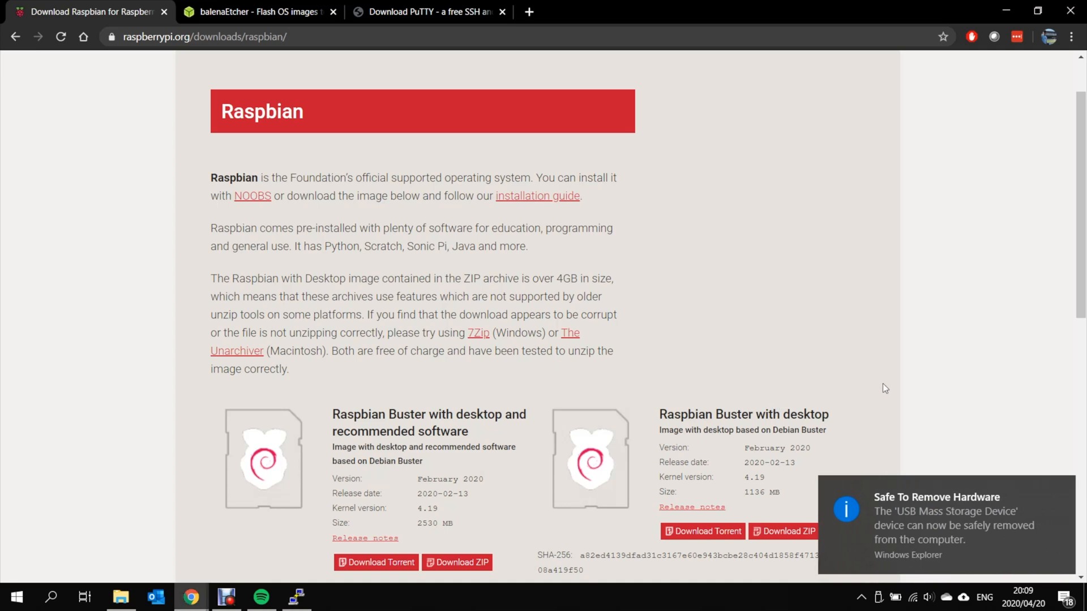
pyautogui.moveTo(641, 262)
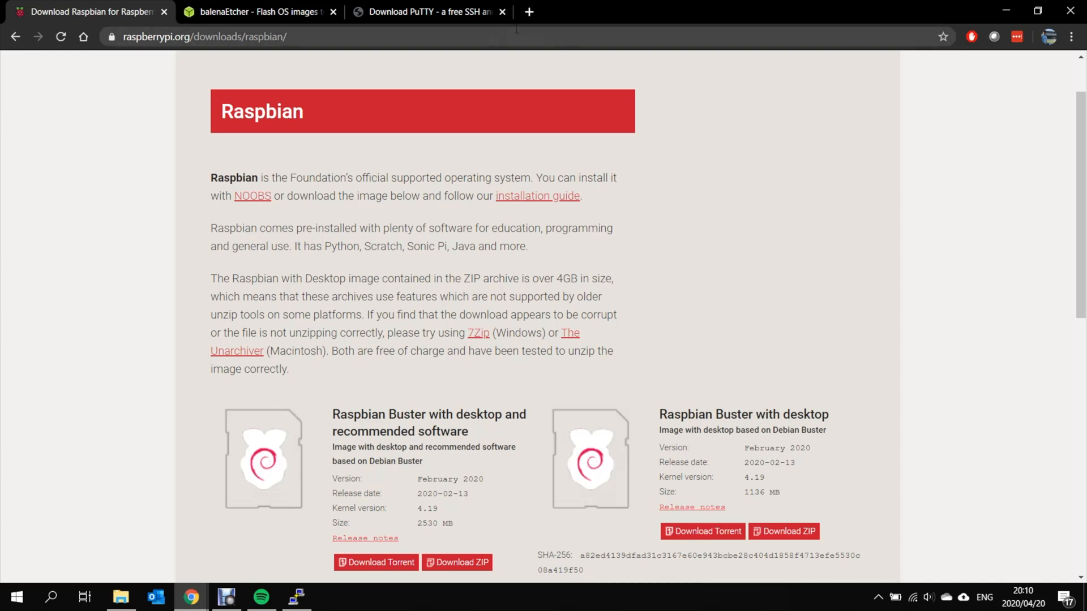
pyautogui.moveTo(538, 66)
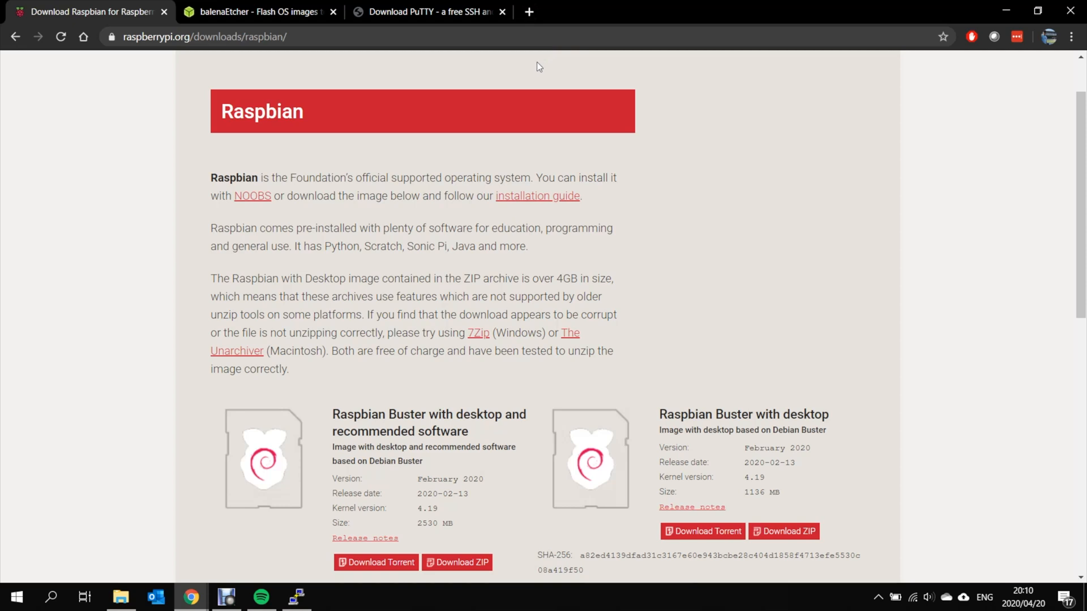
pyautogui.moveTo(528, 12)
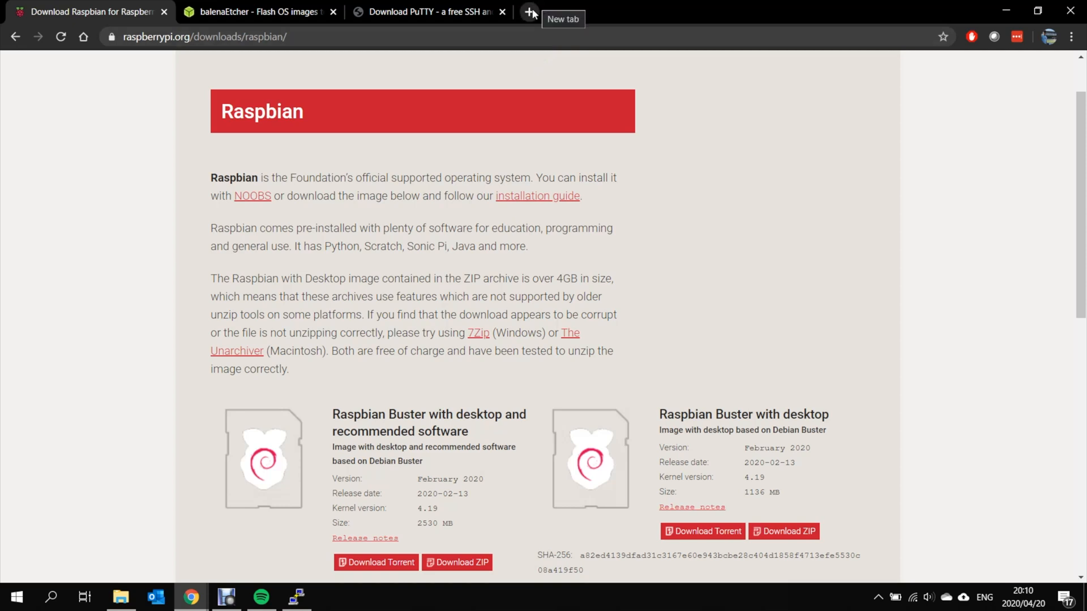
# Log in to the router at 192.168.0.1, view the DHCP Clients List, then close the tab
pyautogui.click(528, 12)
pyautogui.write('192.168')
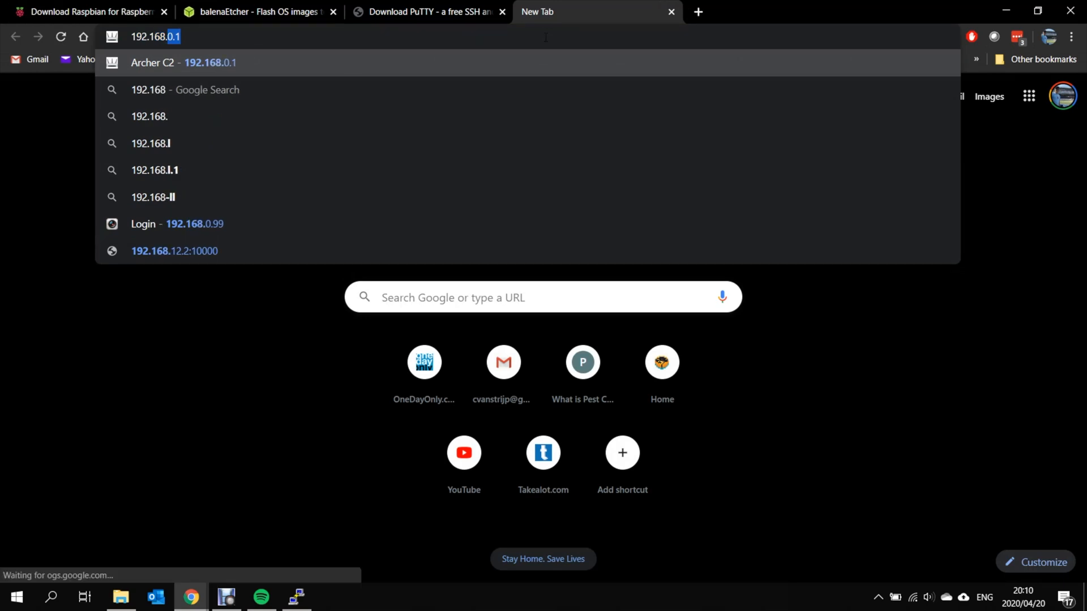
pyautogui.click(210, 62)
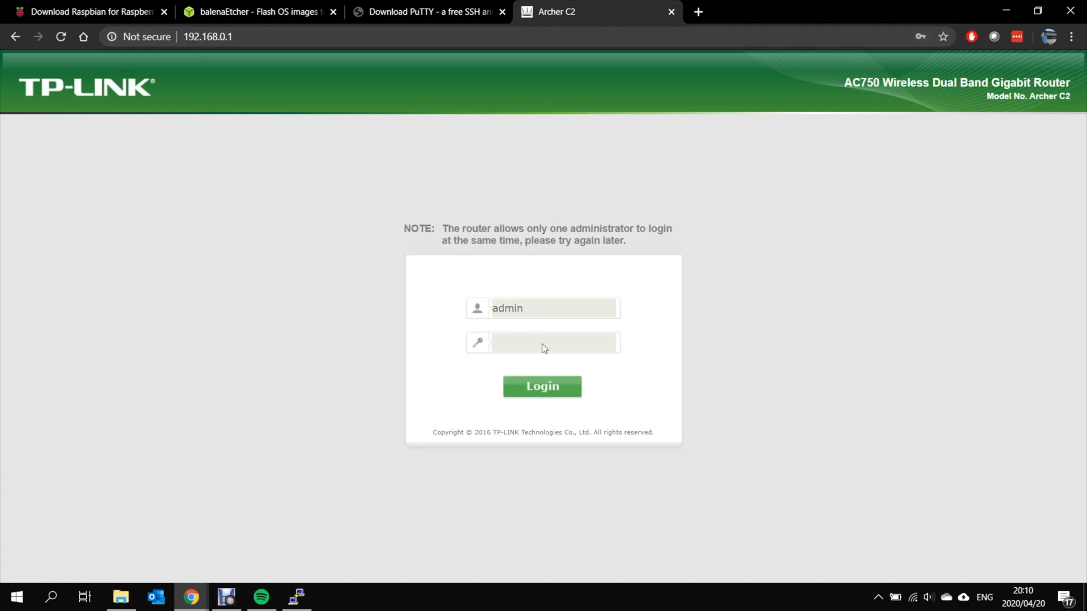
pyautogui.click(541, 386)
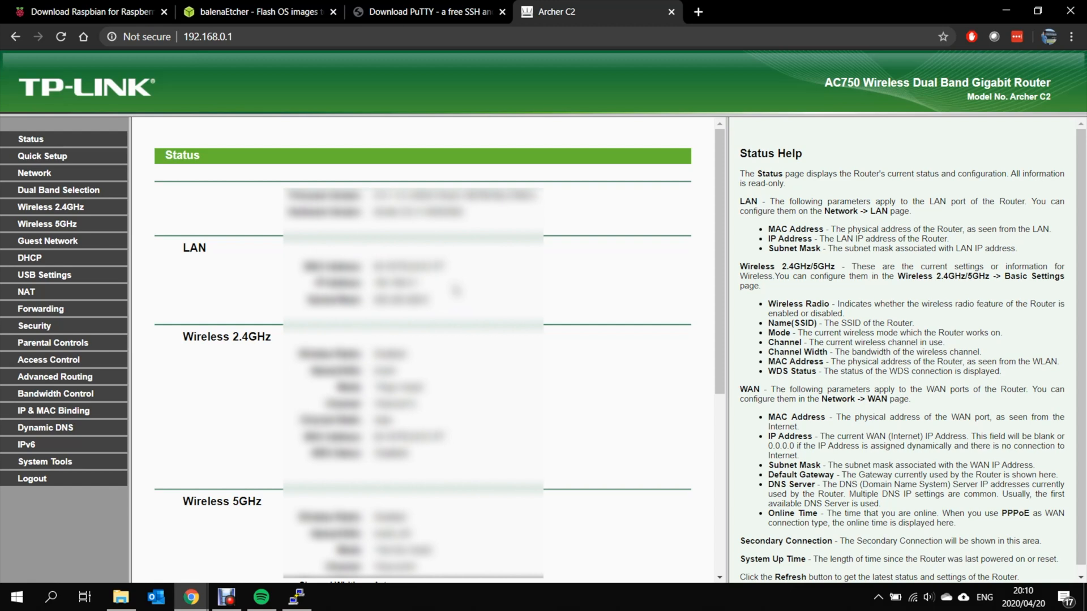
pyautogui.moveTo(546, 332)
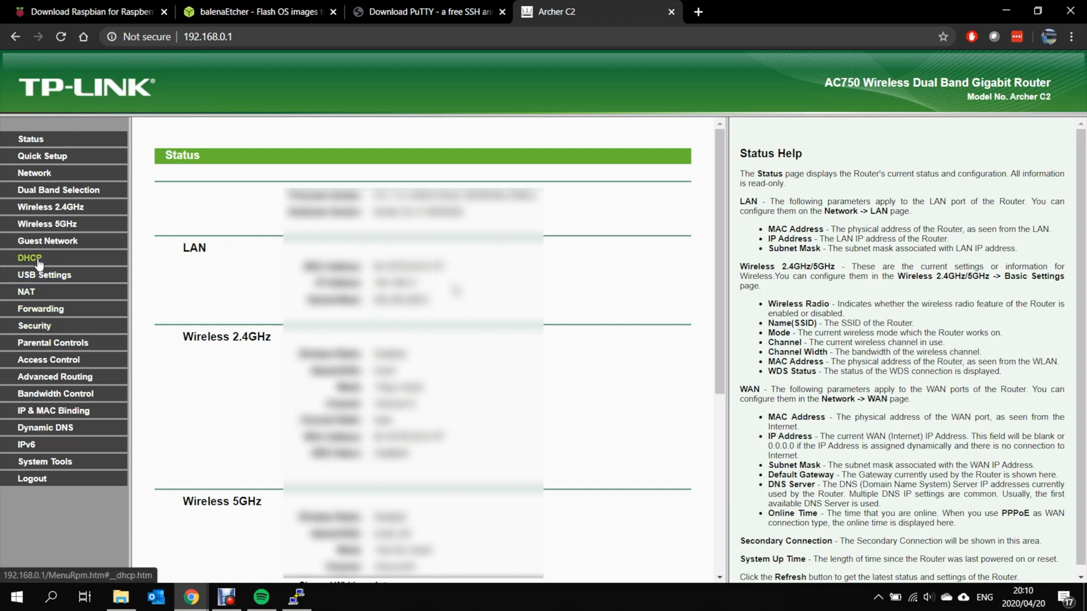
pyautogui.click(29, 258)
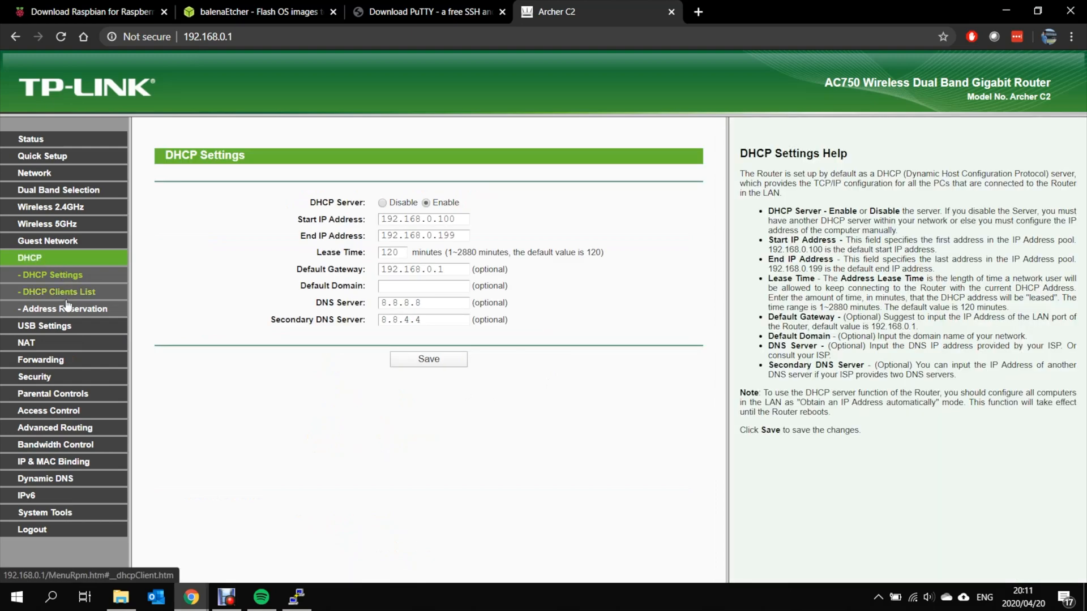
pyautogui.click(58, 292)
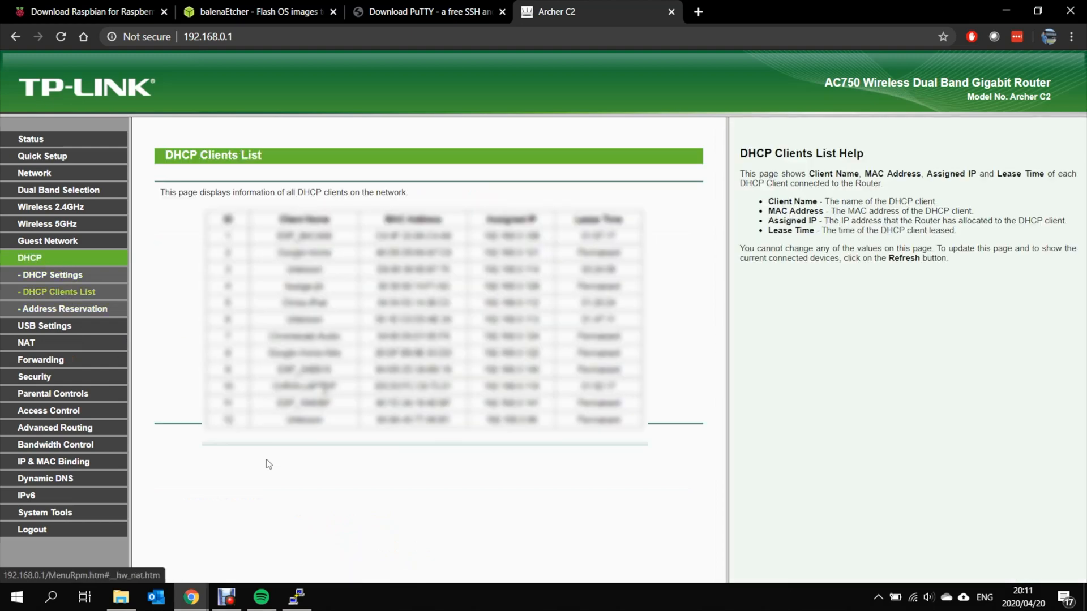
pyautogui.moveTo(429, 447)
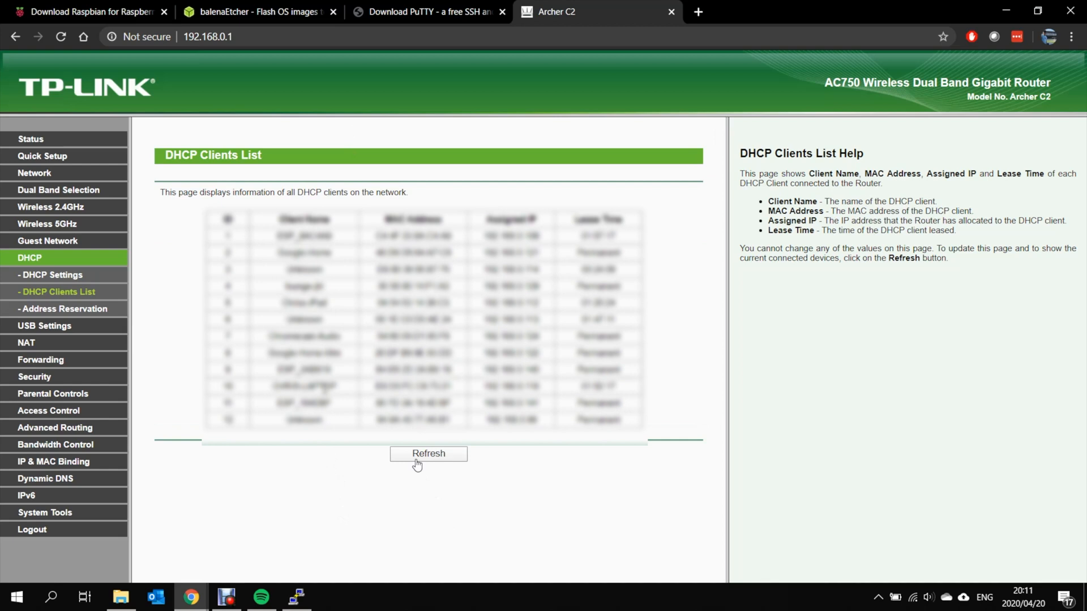
pyautogui.moveTo(429, 12)
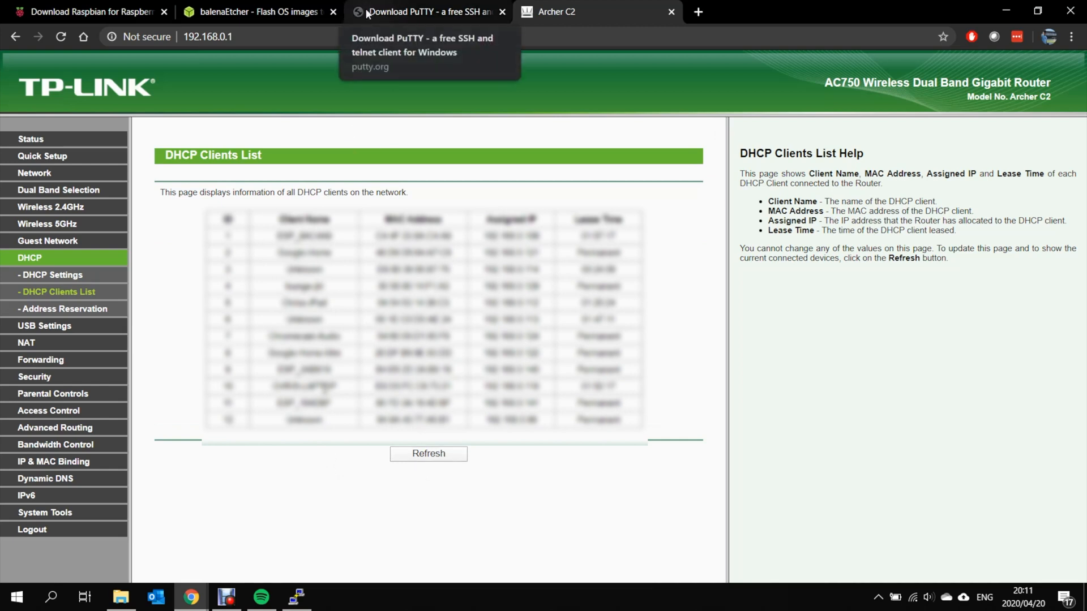
pyautogui.moveTo(326, 27)
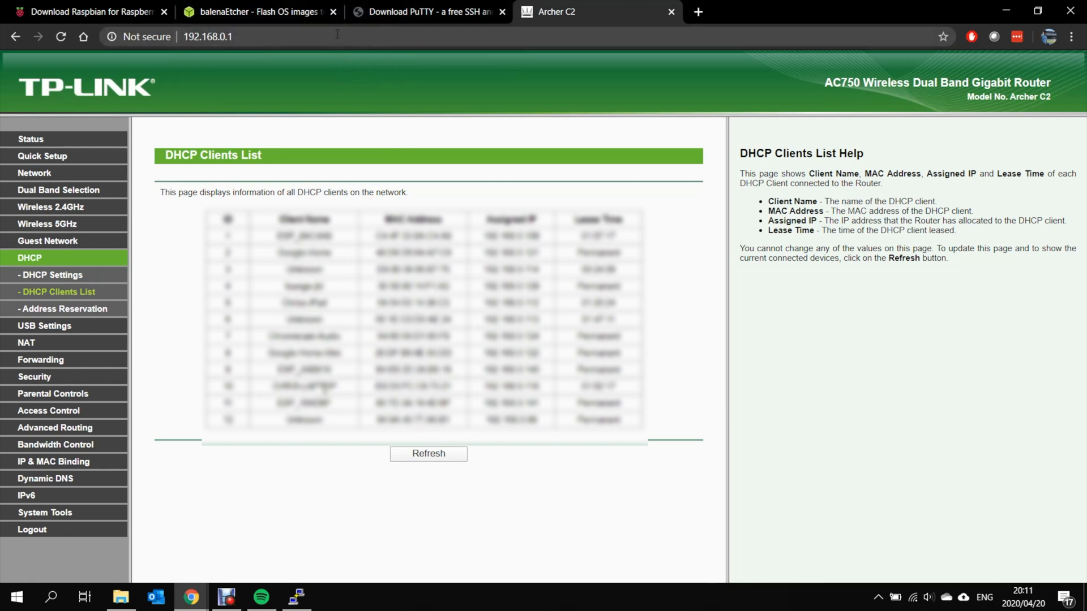
pyautogui.click(208, 37)
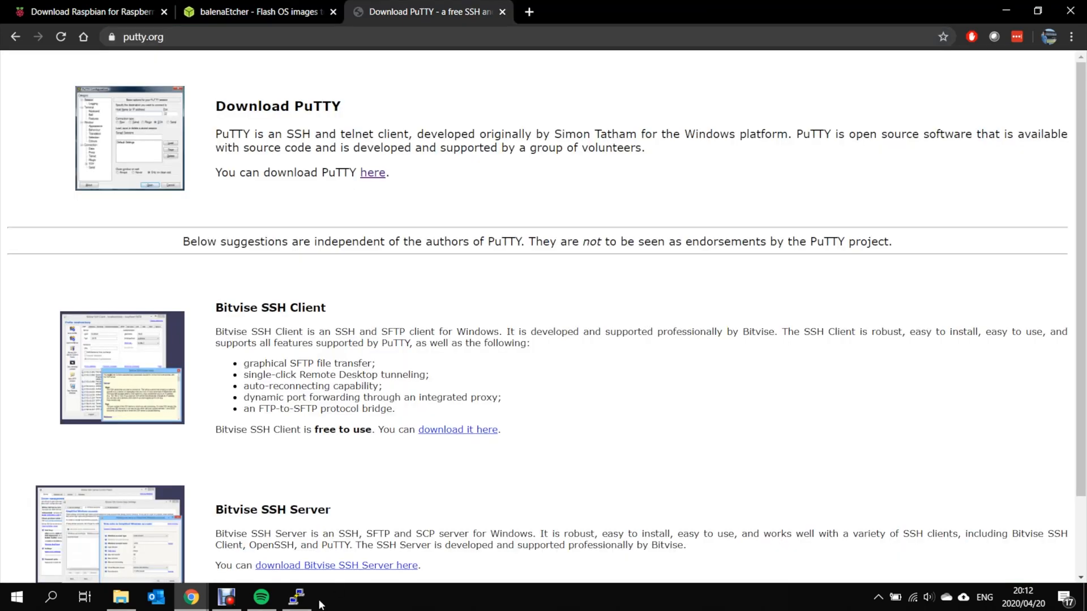
# Connect PuTTY over SSH to 192.168.0.102 and accept the host key alert
pyautogui.click(296, 596)
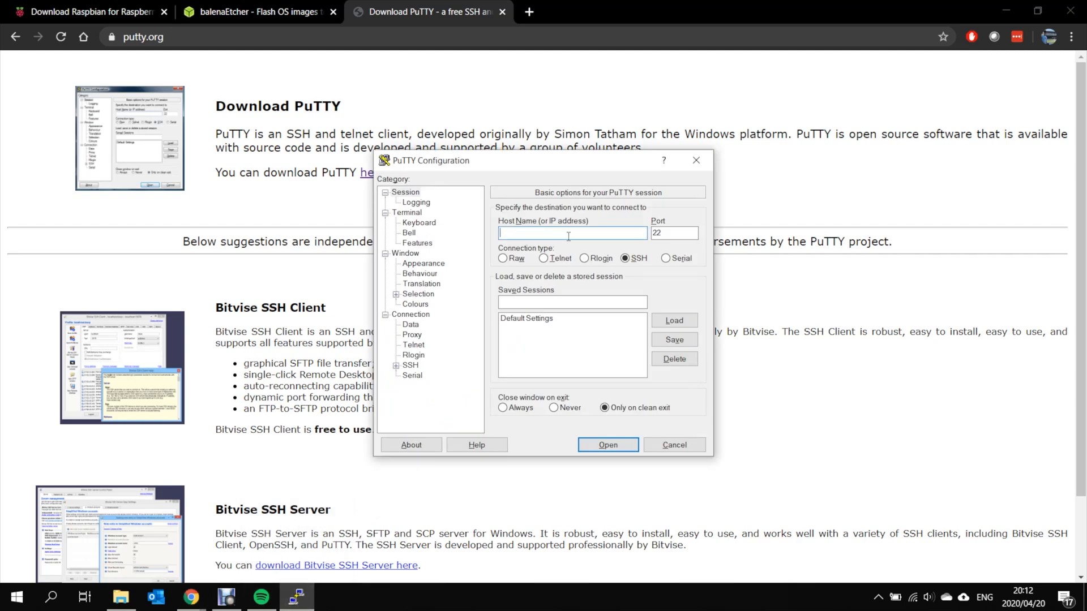
pyautogui.moveTo(741, 218)
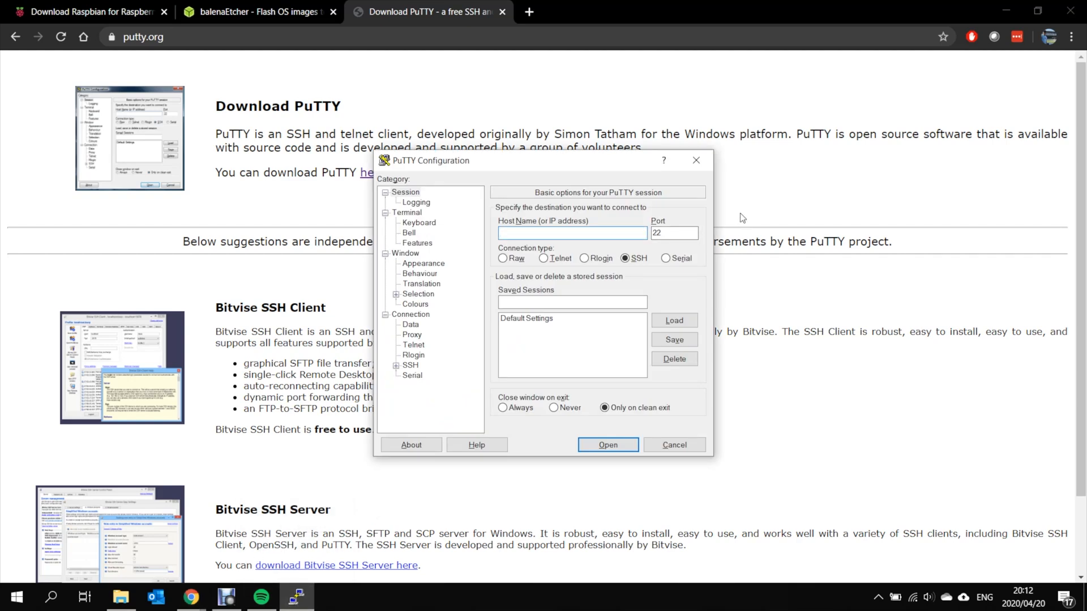
pyautogui.write('192.168.0.1')
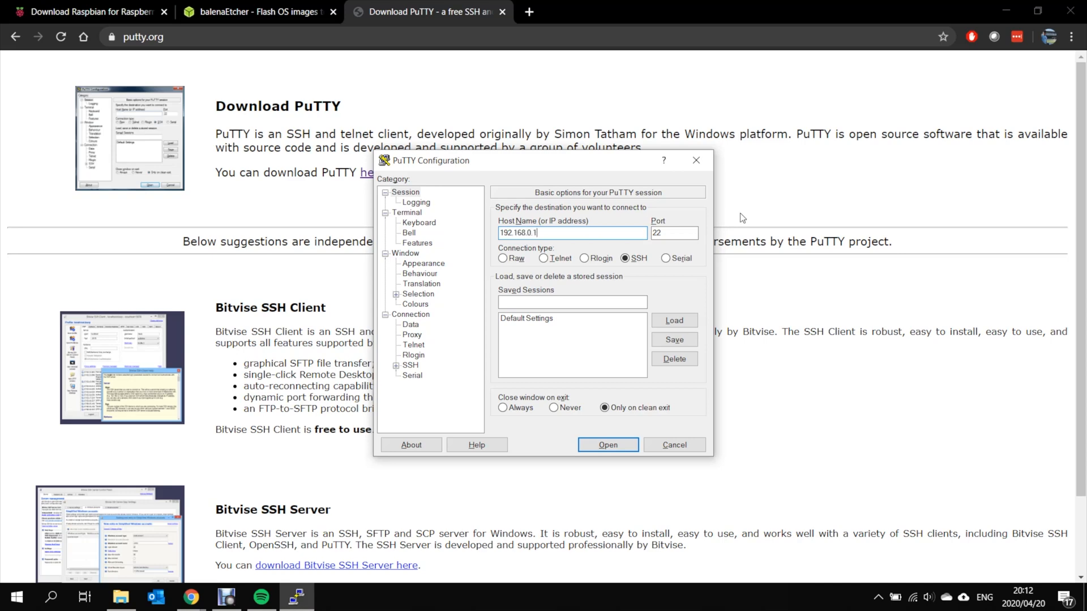
pyautogui.click(607, 445)
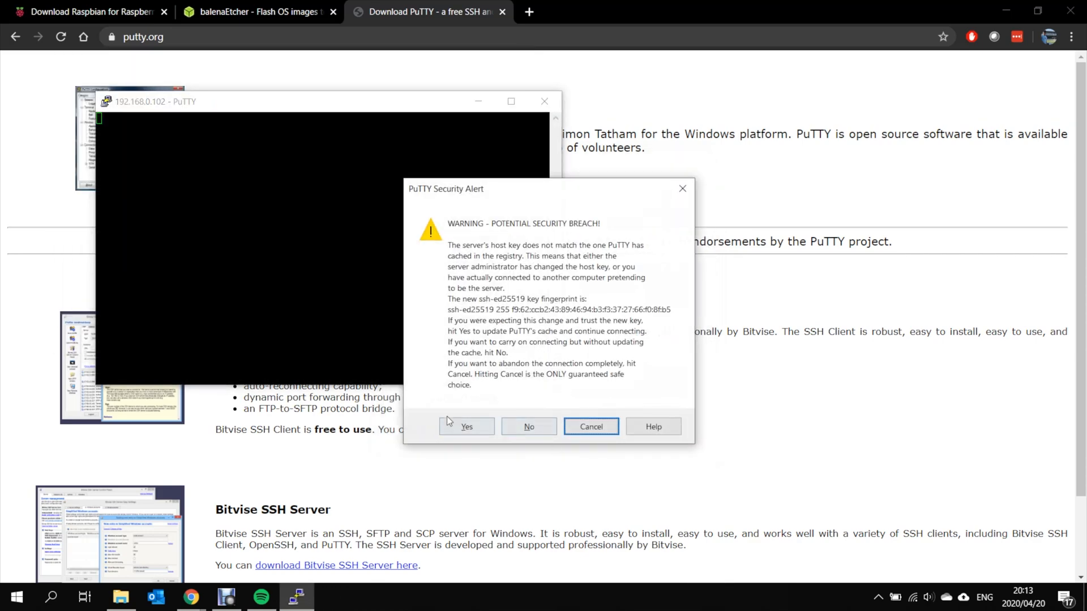
pyautogui.click(465, 426)
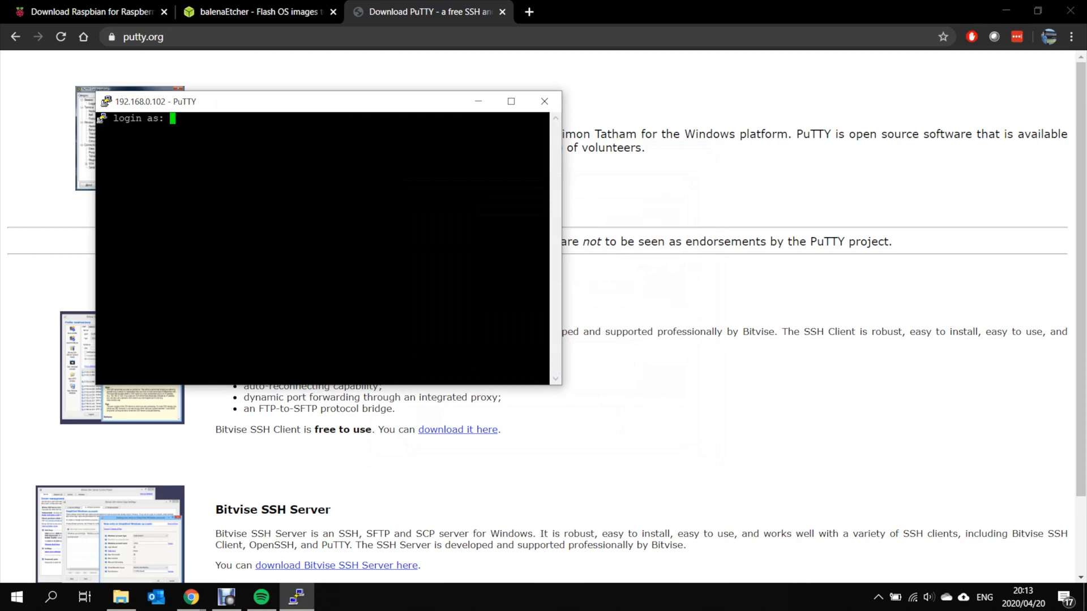
# Log in as user pi with the password to reach the raspberrypi shell
pyautogui.write('pi')
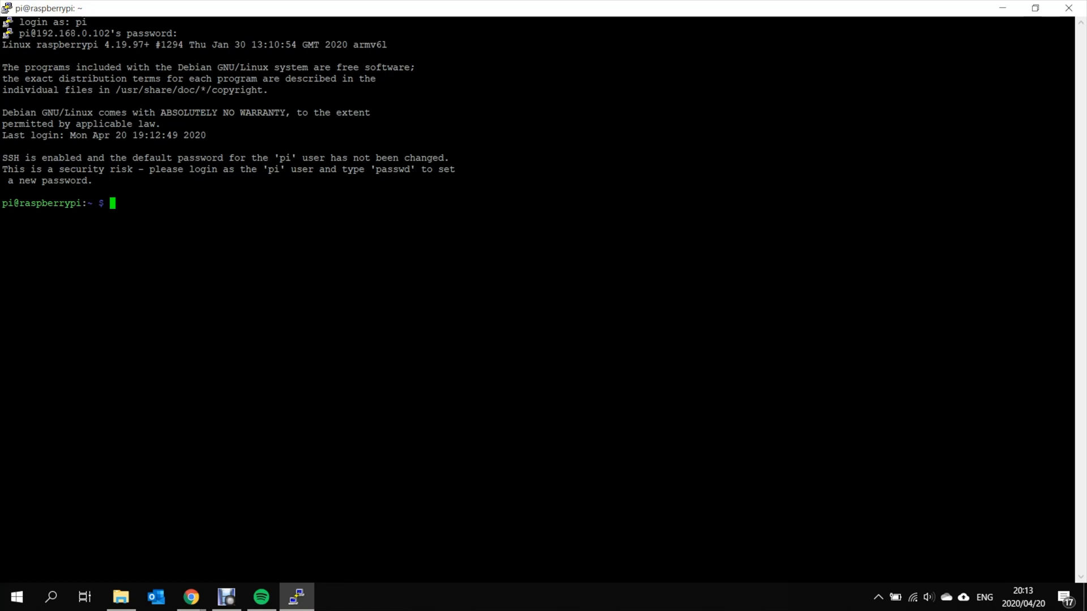
# Run sudo apt update, which reports 89 upgradable packages
pyautogui.write('sudo apt update')
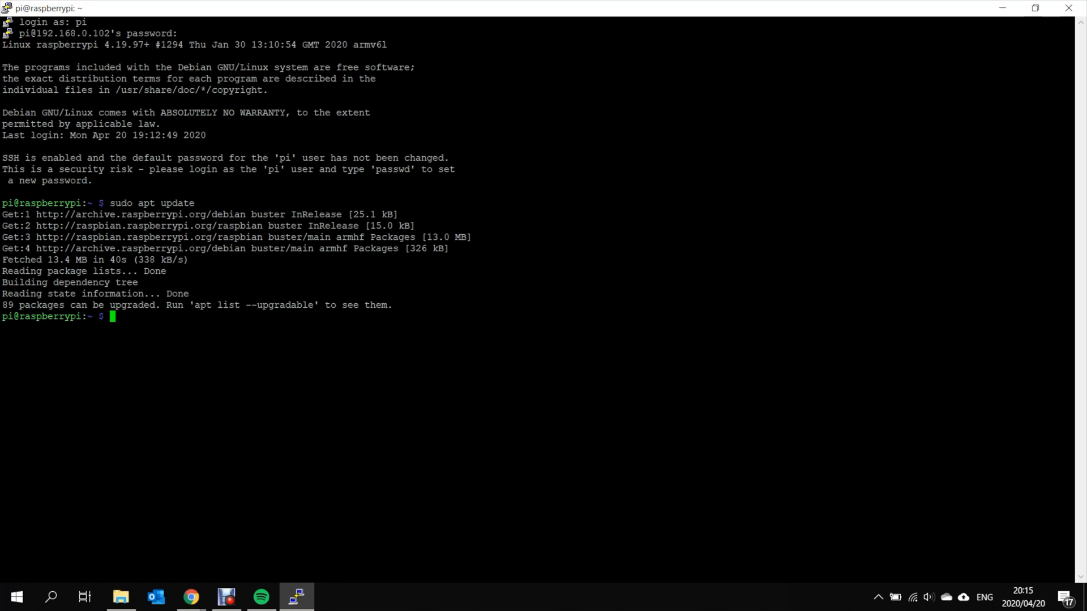
pyautogui.write('sudo')
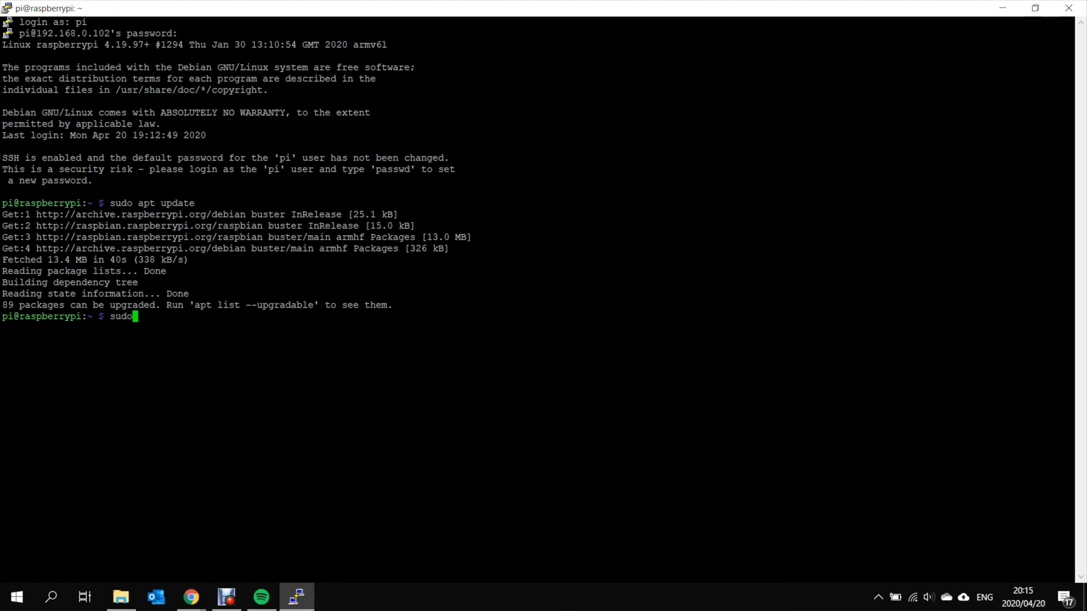
# Run sudo apt upgrade and confirm with y to install the updates
pyautogui.write('apt')
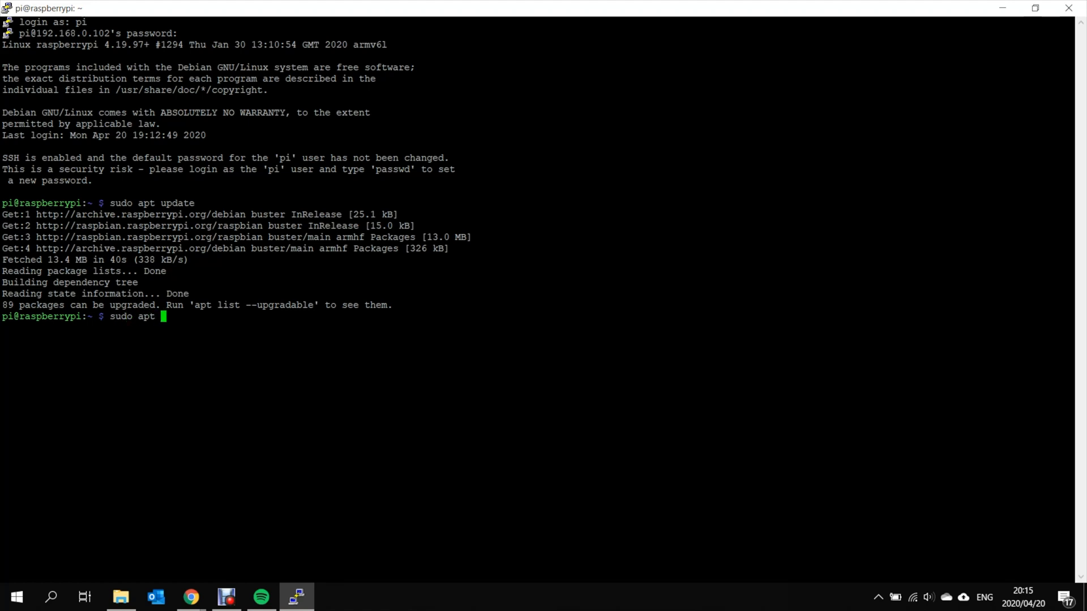
pyautogui.write('upgrad')
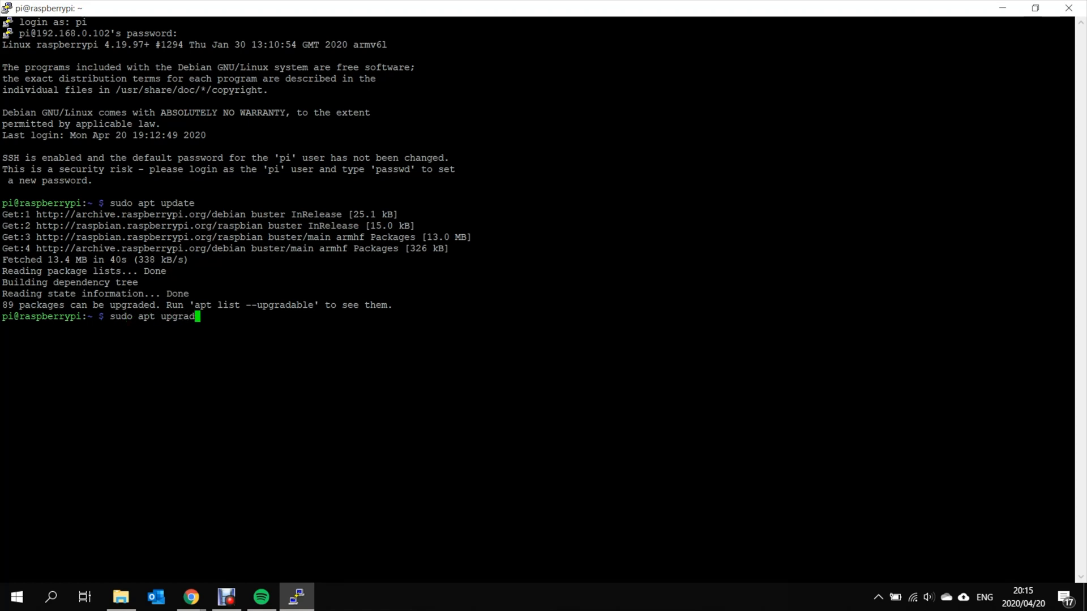
pyautogui.press('Return')
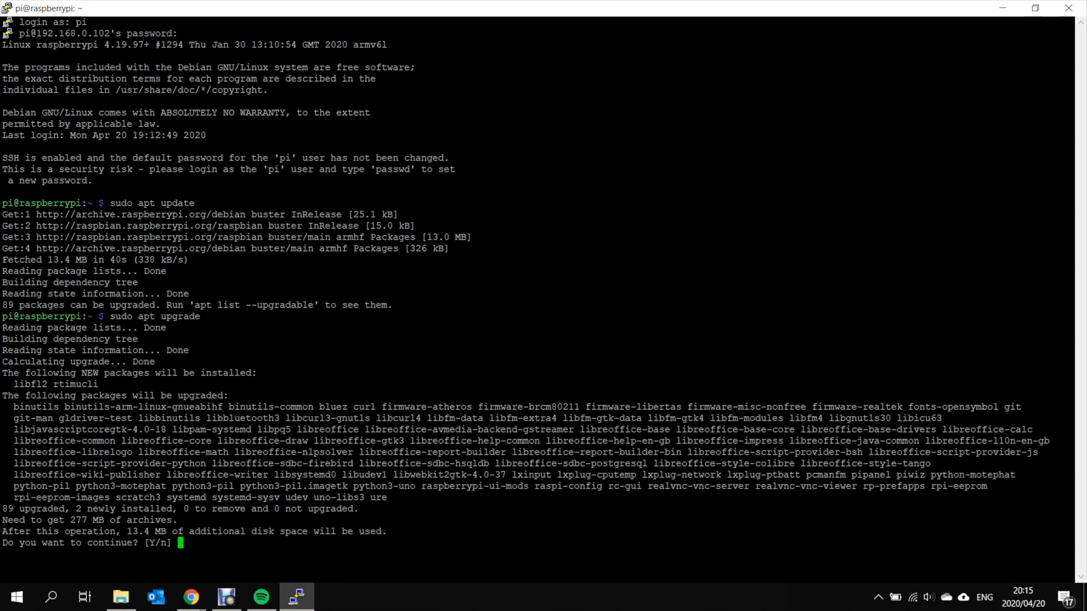
pyautogui.write('y')
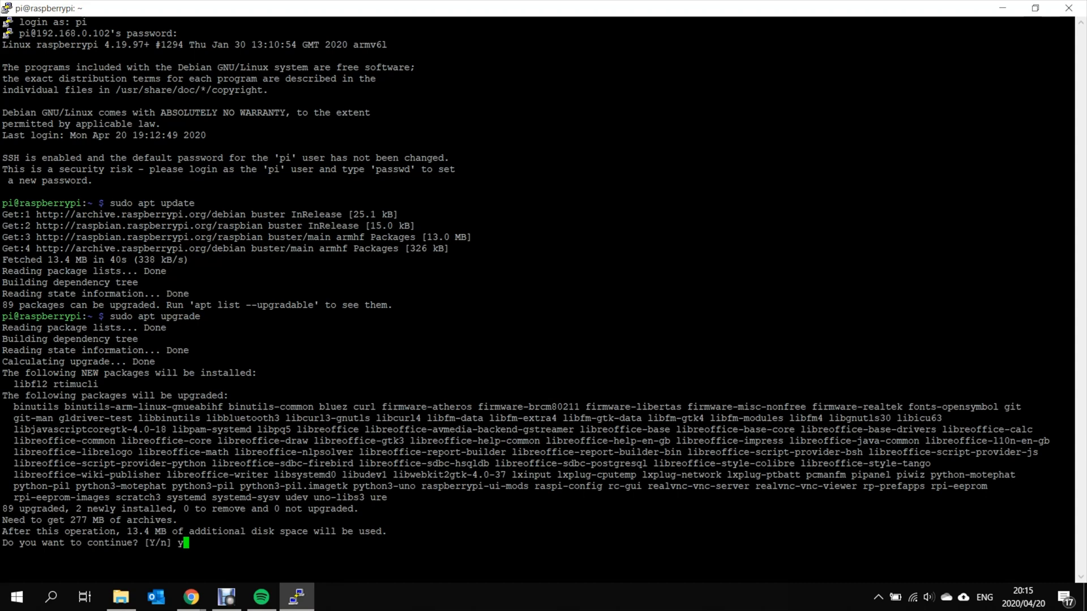
pyautogui.press('Return')
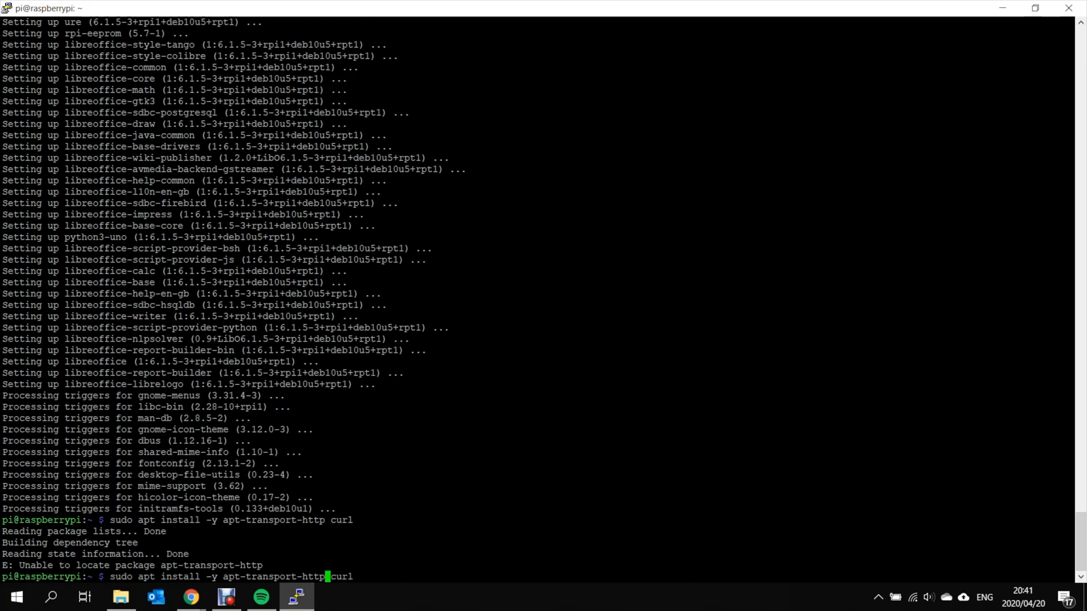
# Install apt-transport-https, add the Raspotify GPG key, and write the raspotify.list deb source
pyautogui.write('s')
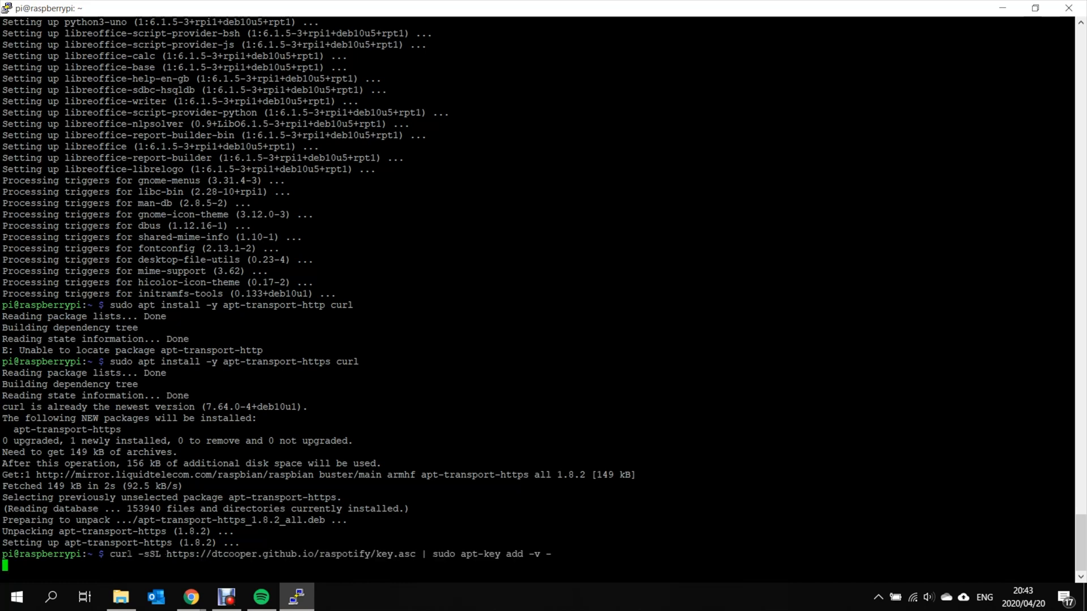
pyautogui.press('Return')
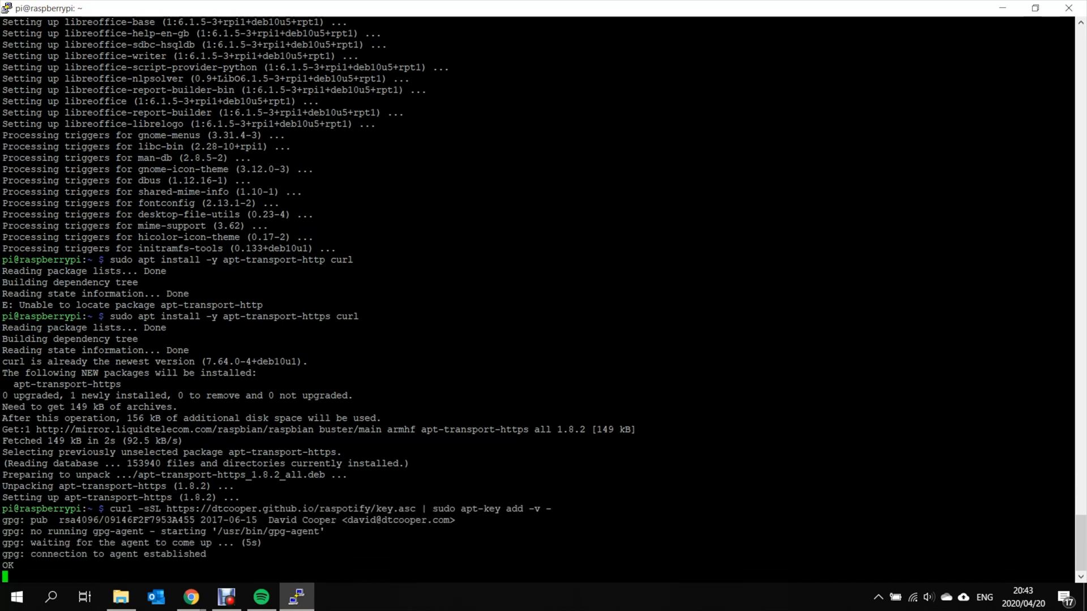
pyautogui.write("echo 'deb https://dtcooper.github.io/raspotify raspotify main' | sudo tee /etc/apt/sources.list.d/raspotify.list")
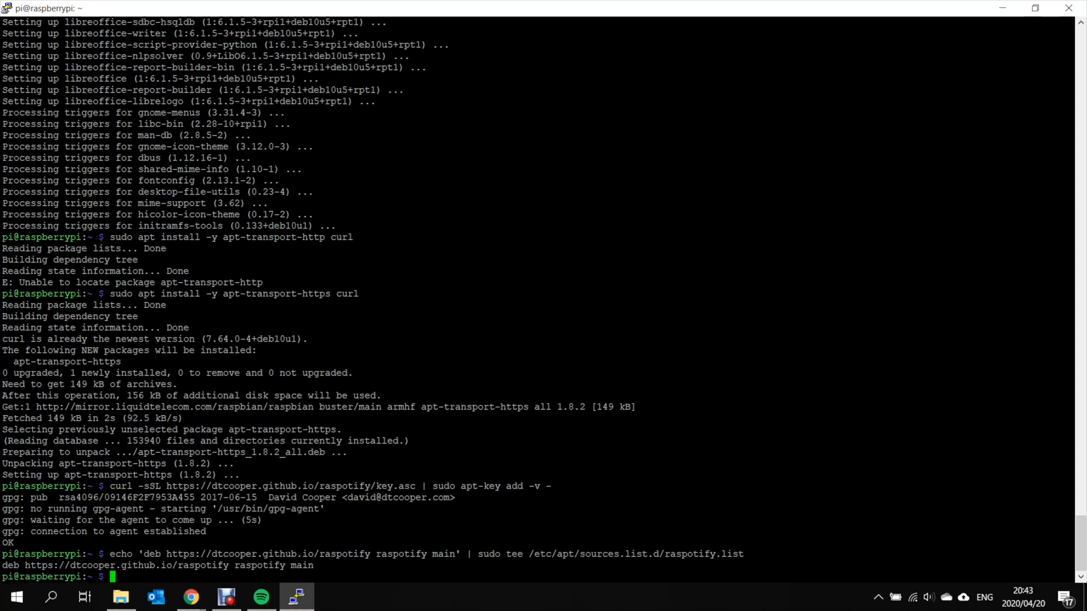
pyautogui.write('sudo')
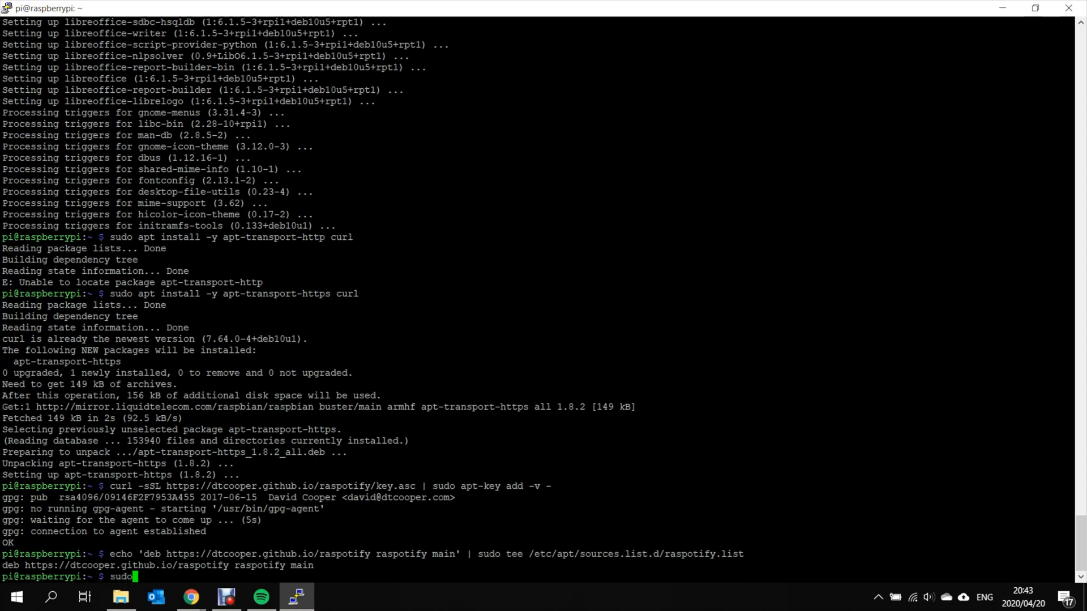
# Update apt and install raspotify 0.14.0 with its systemd service enabled
pyautogui.write('apt update')
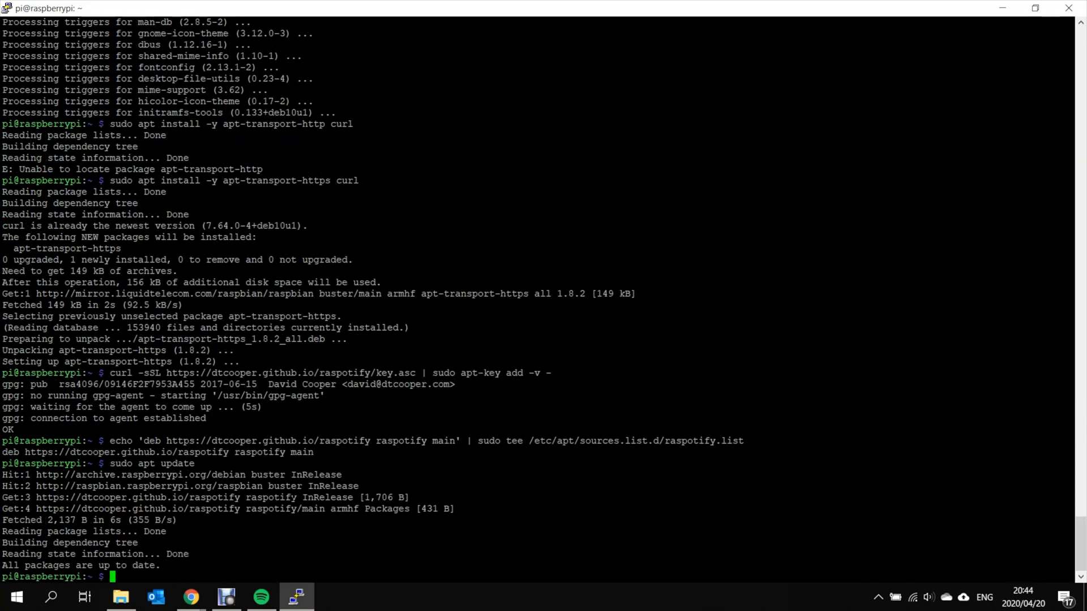
pyautogui.write('sudo apt instal')
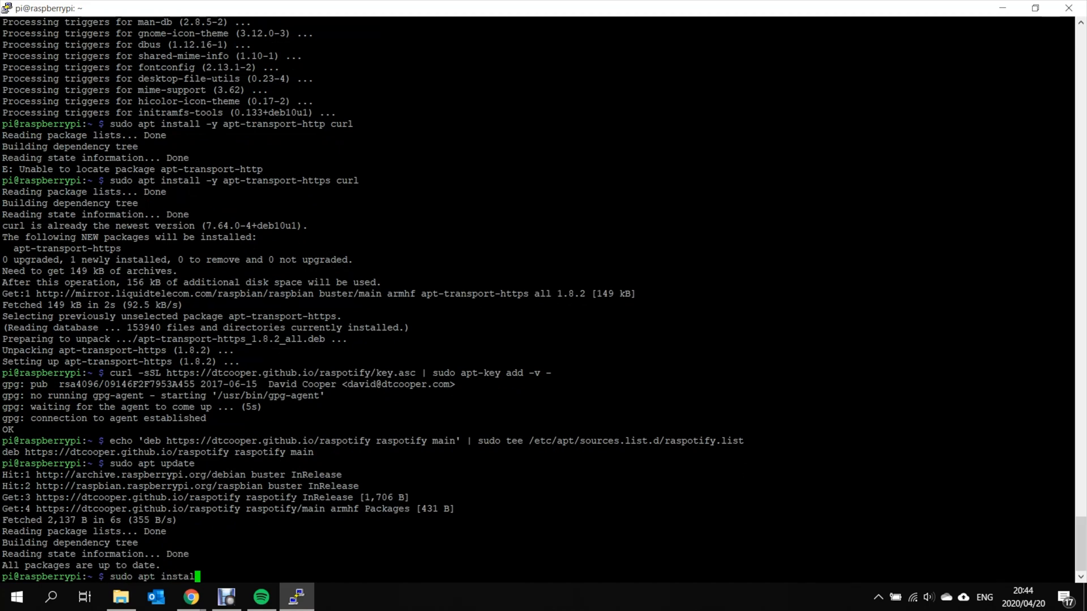
pyautogui.write('raspotify')
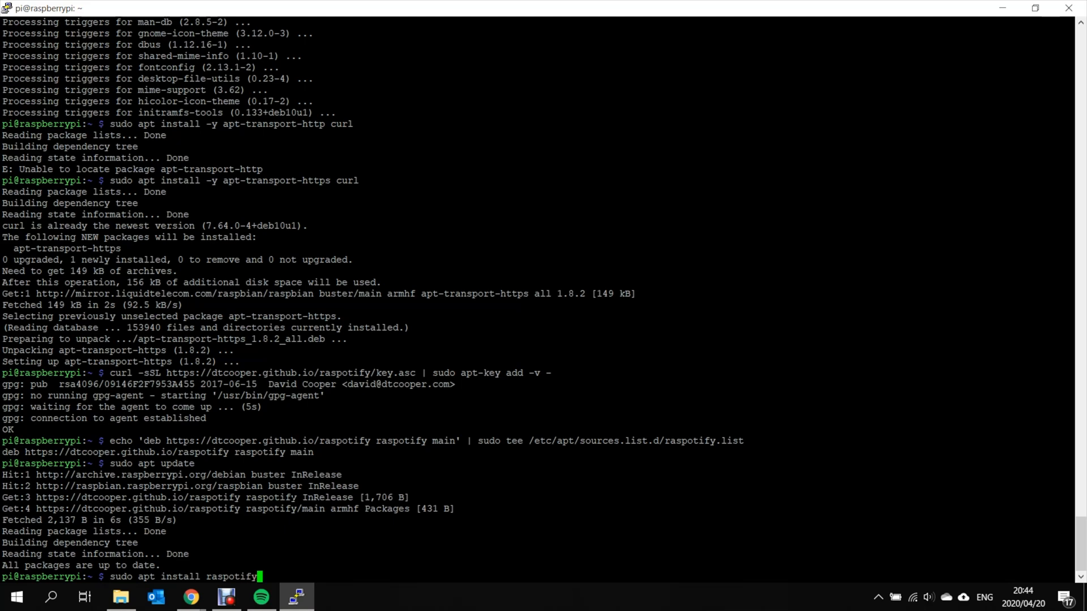
pyautogui.press('Return')
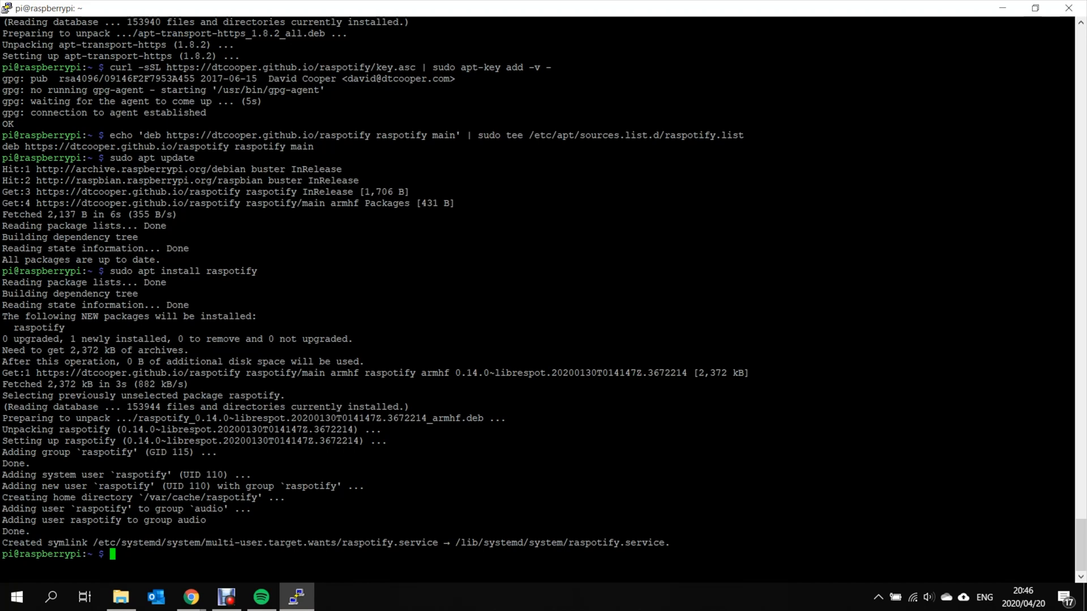
# Edit /etc/default/raspotify in nano using sudo
pyautogui.write('sudo n')
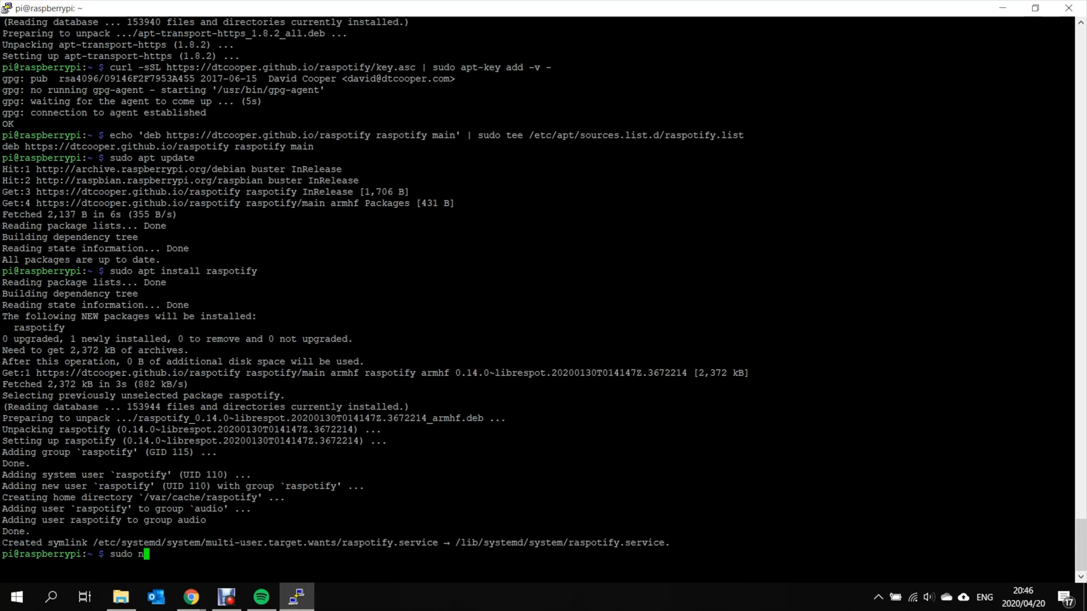
pyautogui.write('ano /etc')
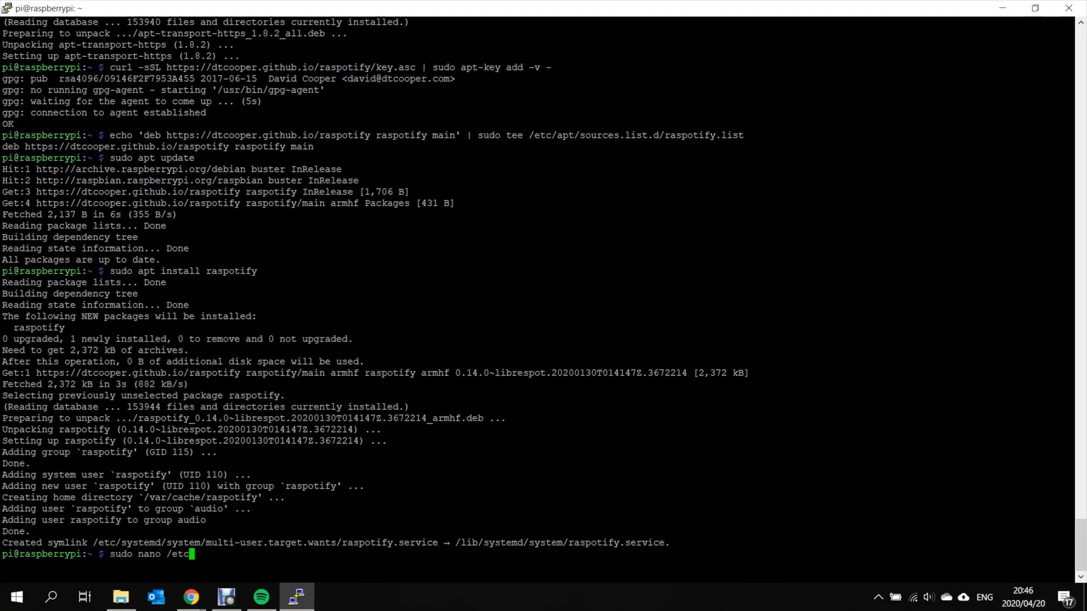
pyautogui.write('de')
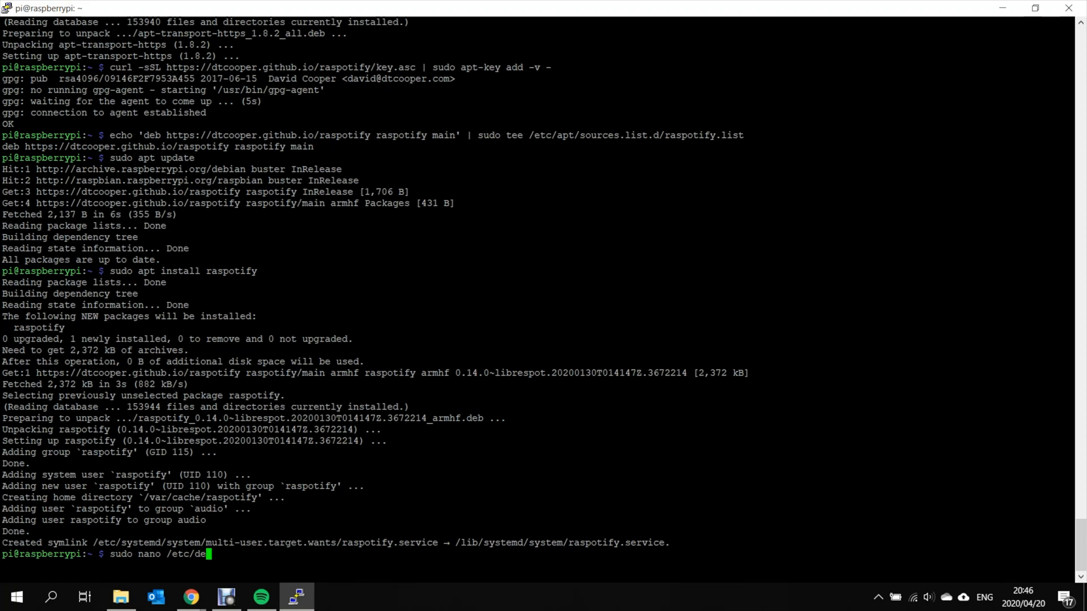
pyautogui.write('fault')
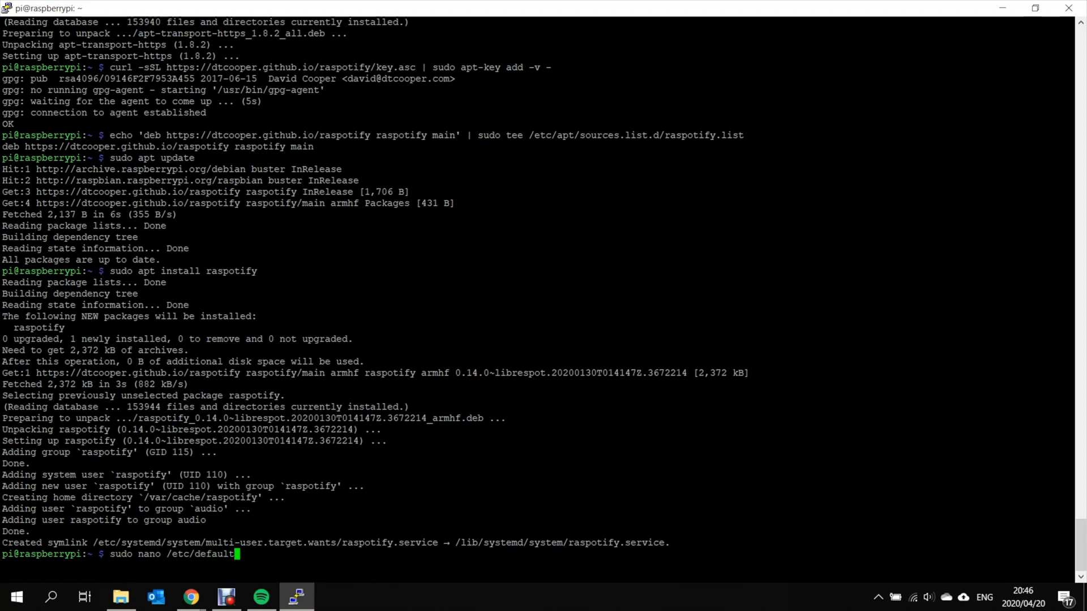
pyautogui.write('/raspotify')
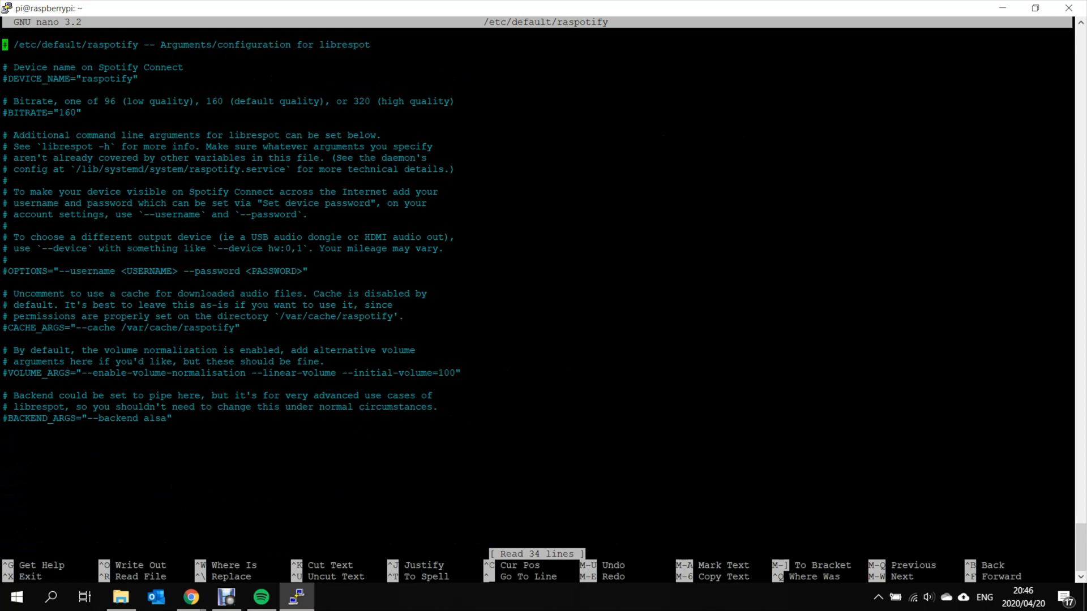
# Set DEVICE_NAME to 'Garage Speakers' and BITRATE to 320, then save the file
pyautogui.press('Down')
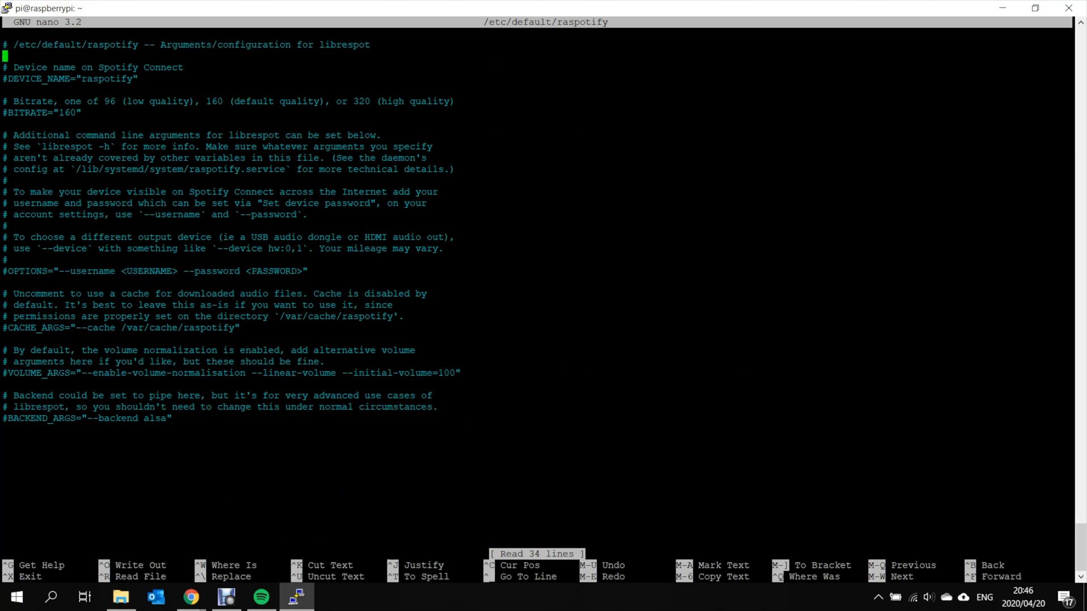
pyautogui.press('Down')
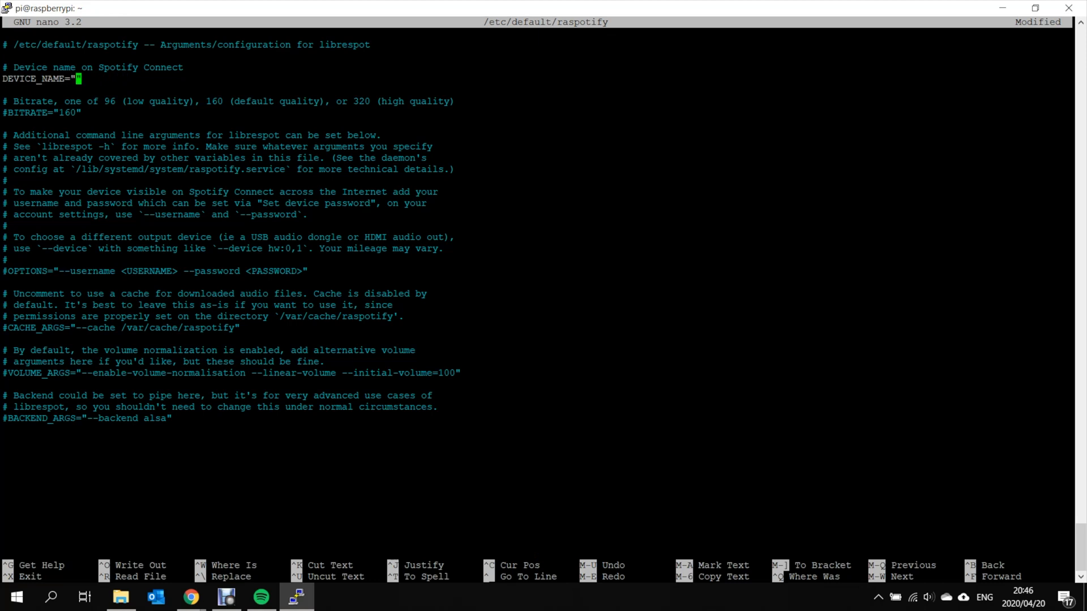
pyautogui.write('Garage')
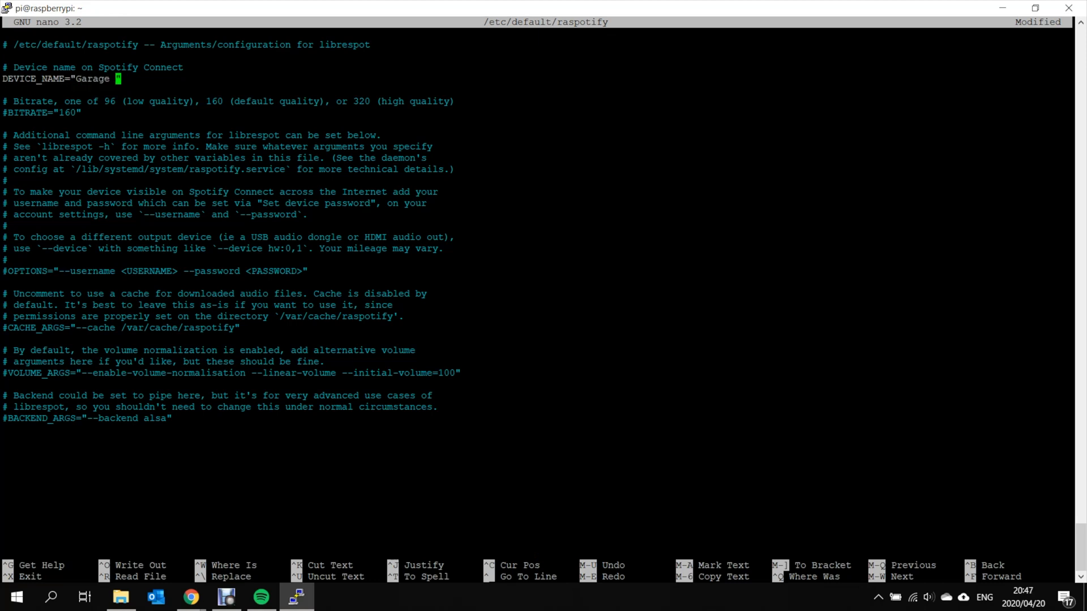
pyautogui.write('Speakers')
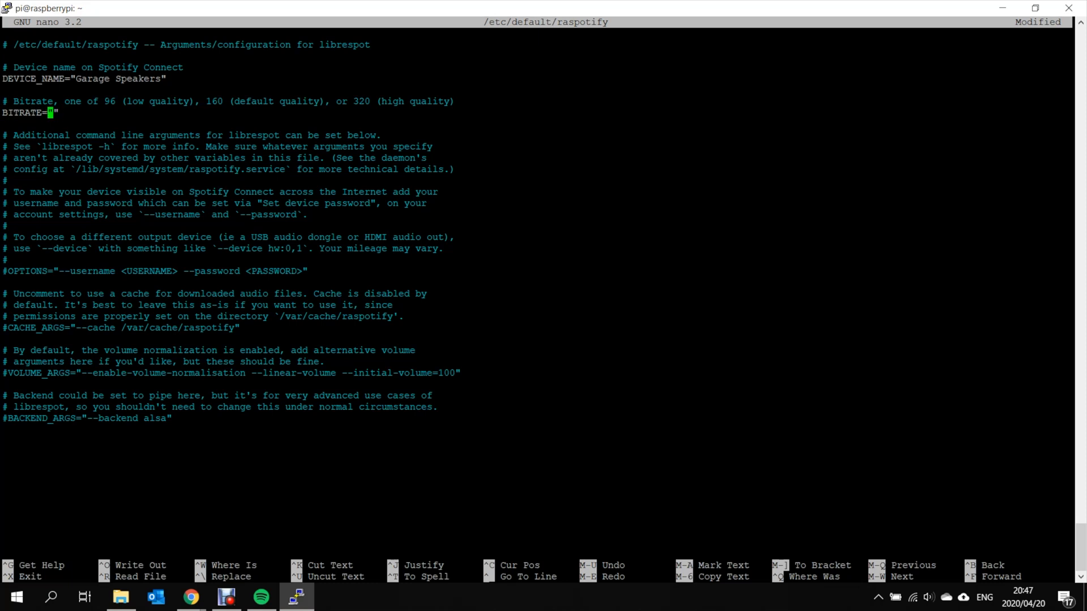
pyautogui.write('320')
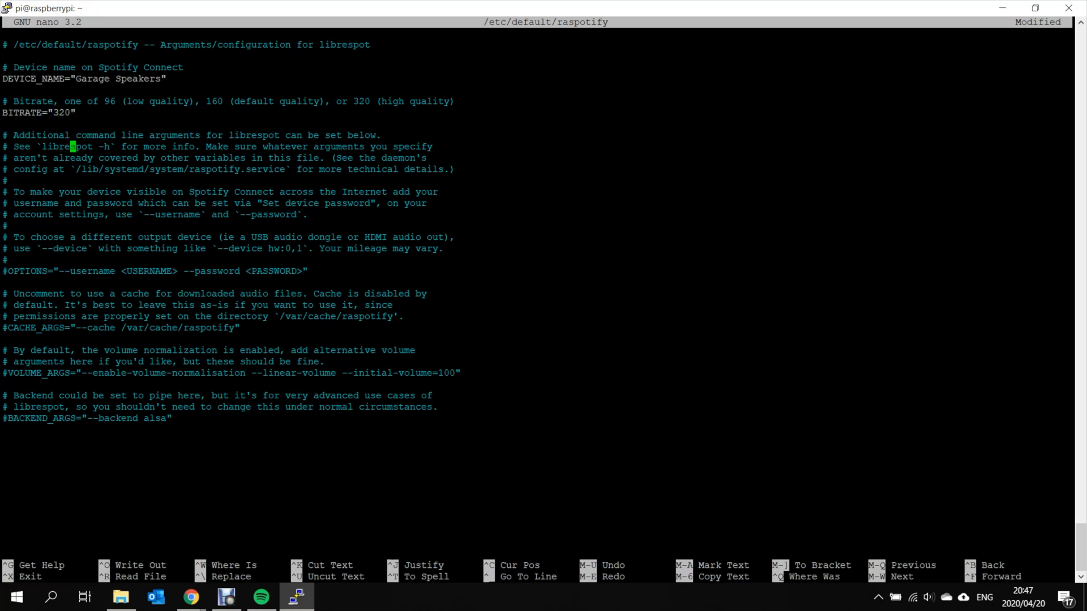
pyautogui.press('ctrl+x')
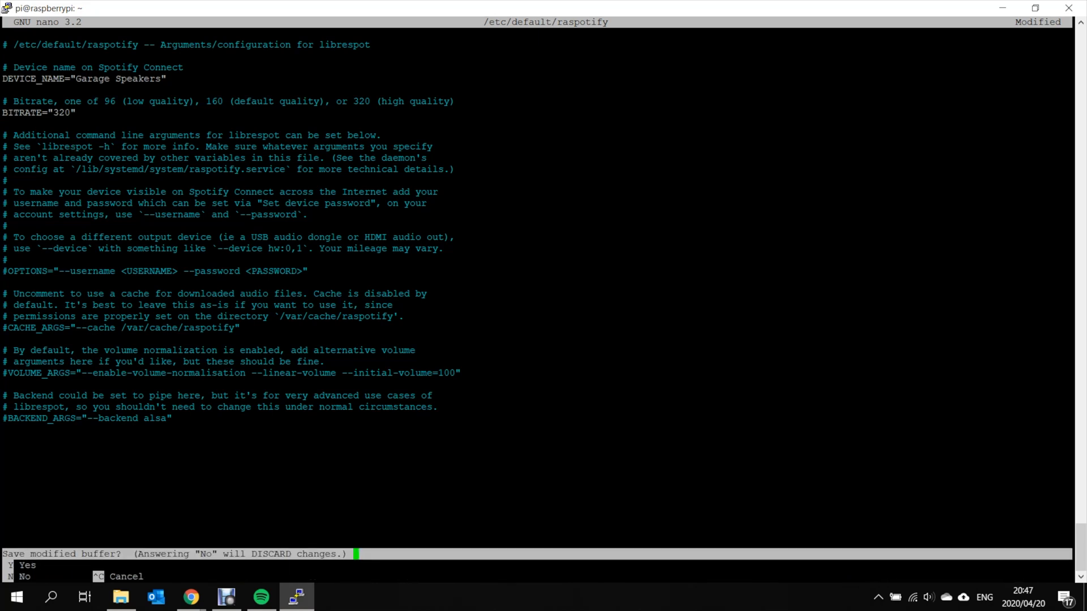
pyautogui.press('y')
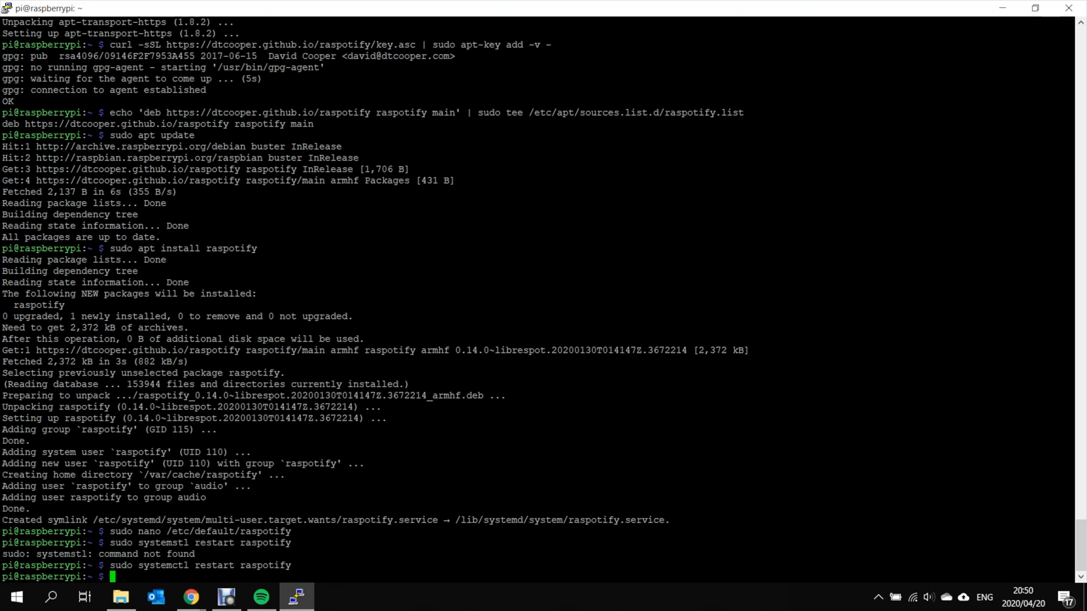
# Run 'sudo apt-get update' until the package lists are read
pyautogui.write('sudo apt-')
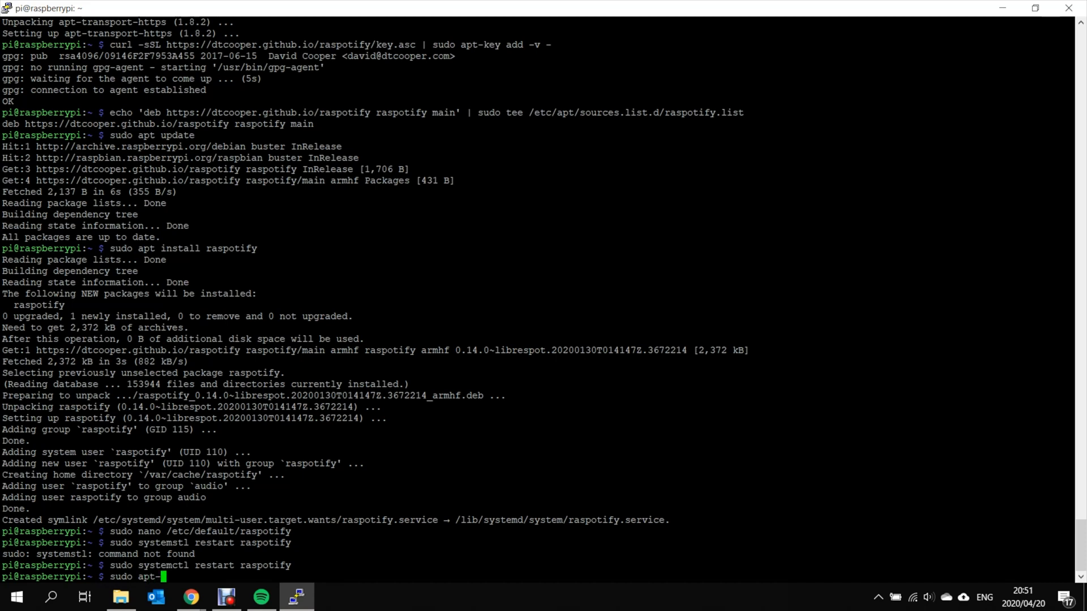
pyautogui.write('get')
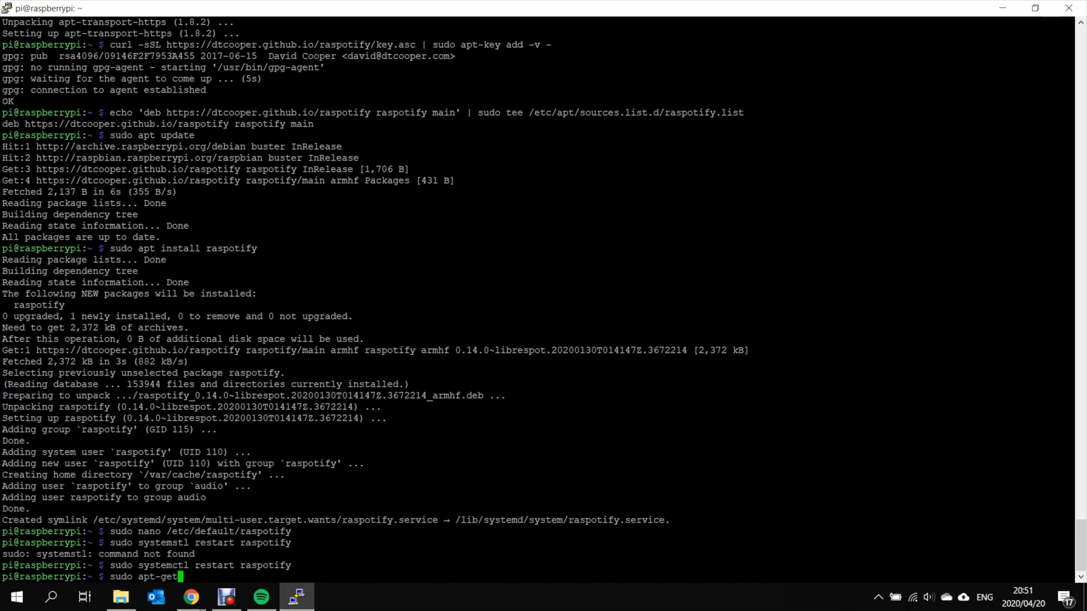
pyautogui.write('update')
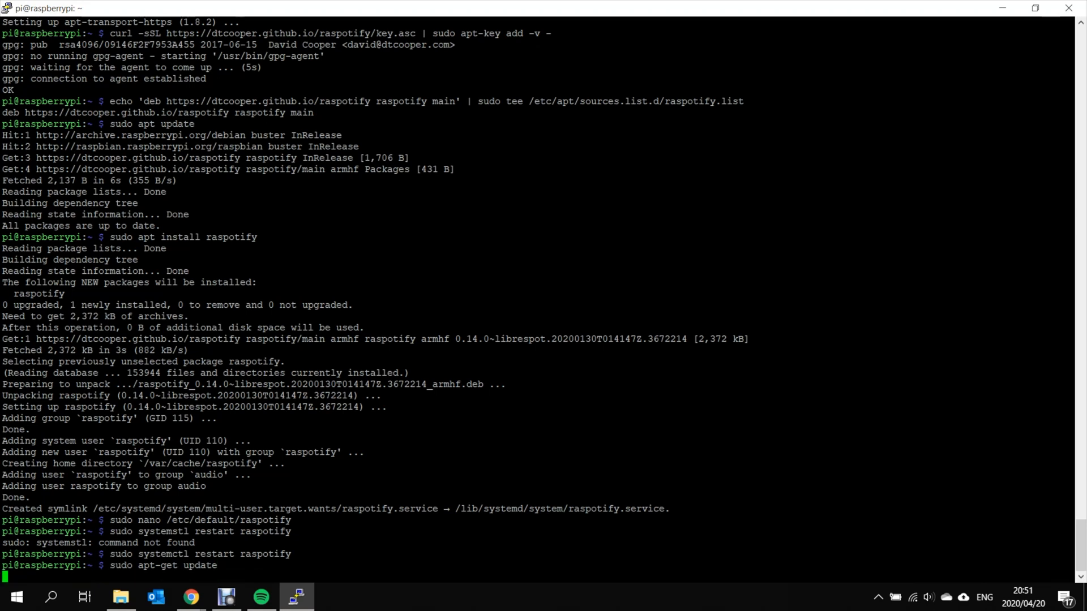
pyautogui.press('Return')
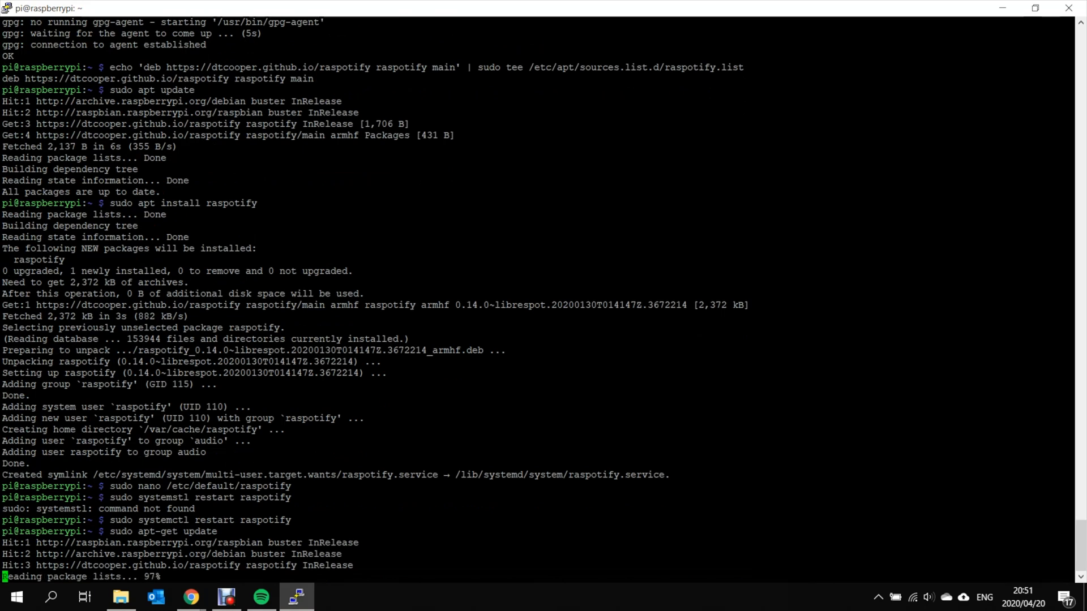
pyautogui.write('sudo apt-get update')
pyautogui.write('sudo apt-get install')
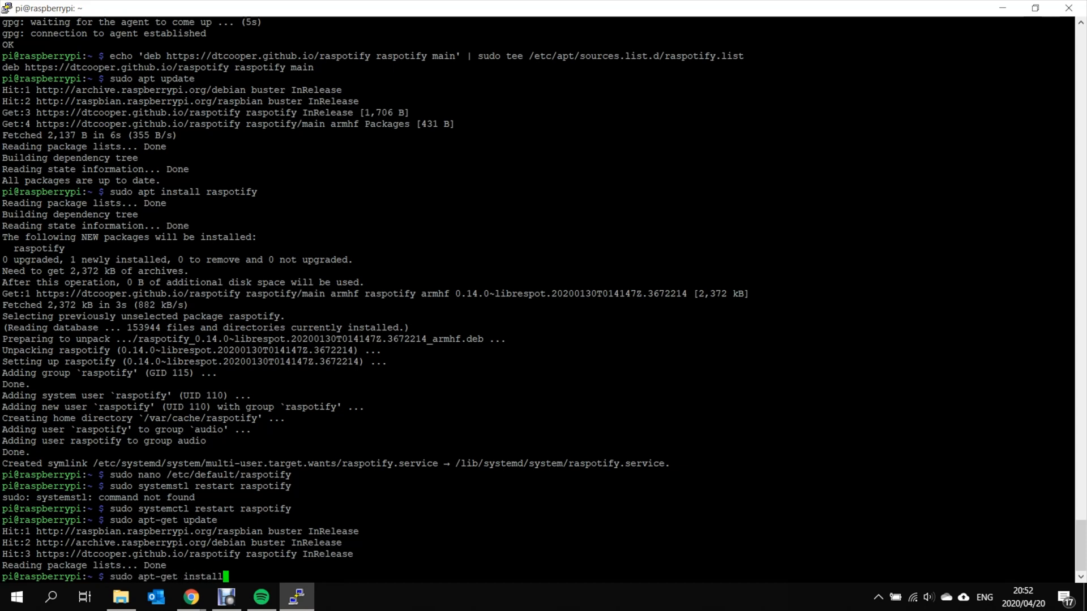
# Install the alsa-utils and mpg321 packages, confirming with y
pyautogui.write('alsa')
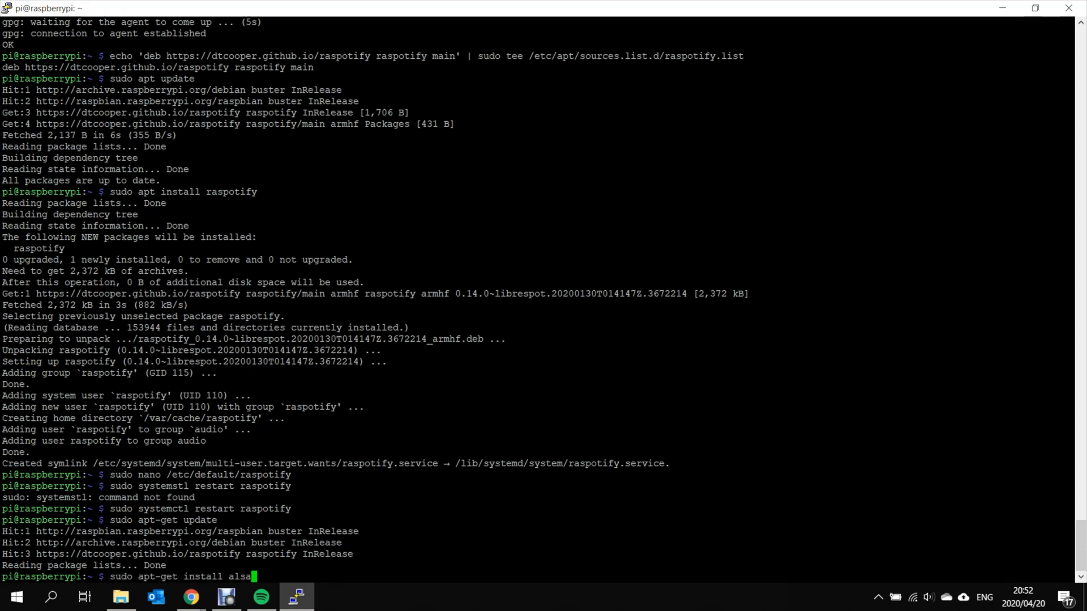
pyautogui.write('-utils')
pyautogui.write('sudo apt-get install mpg321')
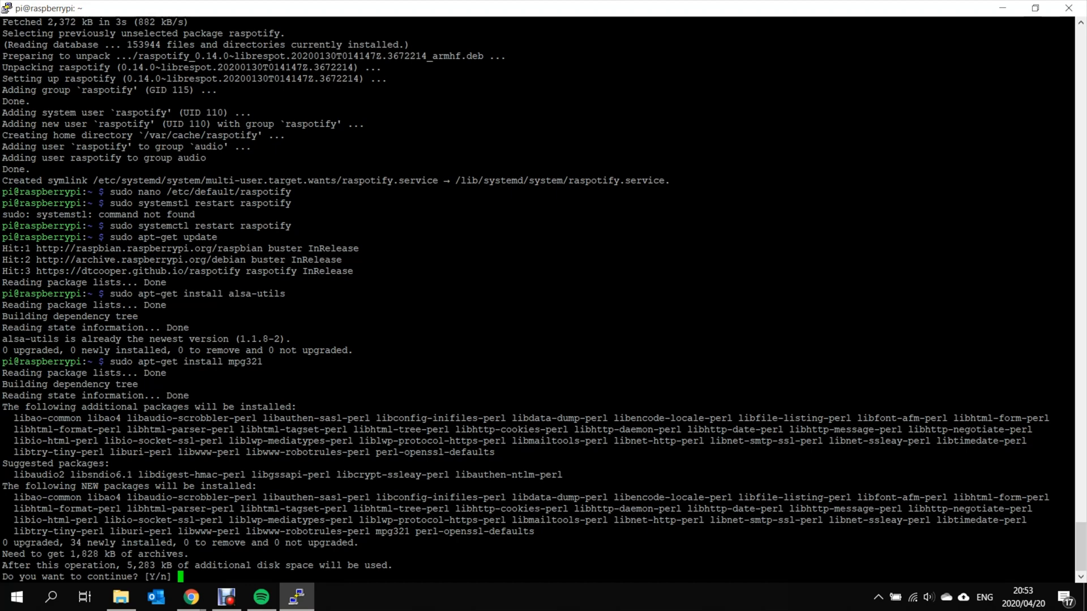
pyautogui.write('y')
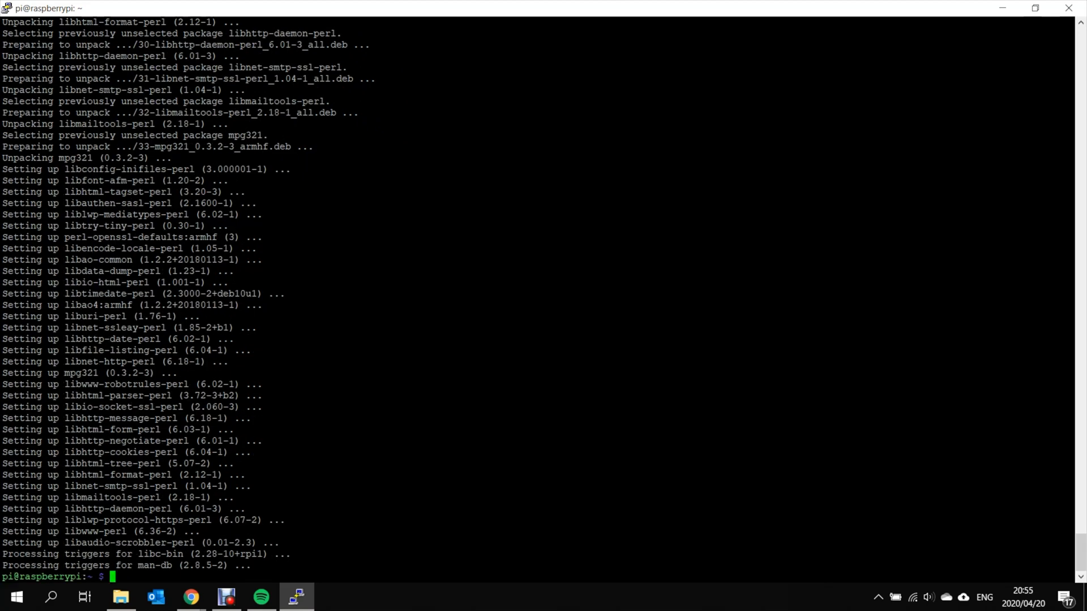
pyautogui.write('sudo amixer control')
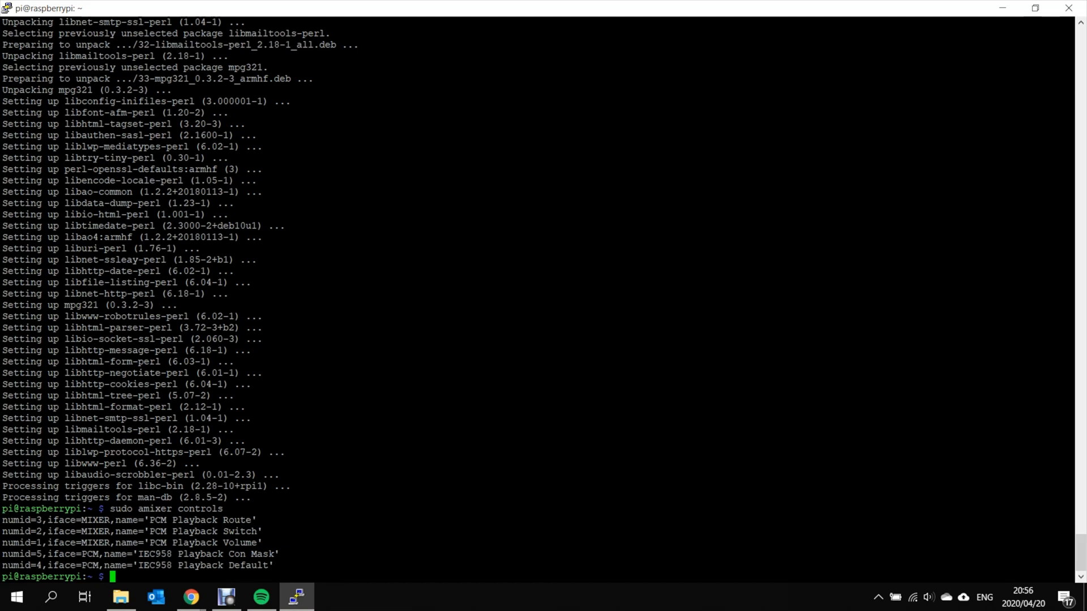
# List the amixer controls and set control numid=1 to volume 90
pyautogui.write('sudo amixer cset')
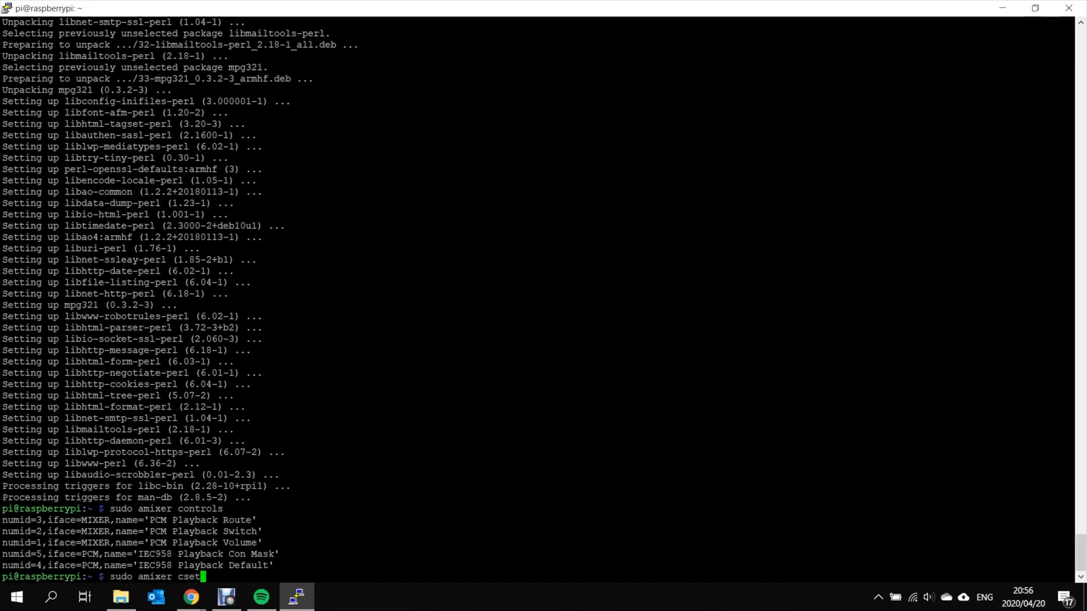
pyautogui.write('numid')
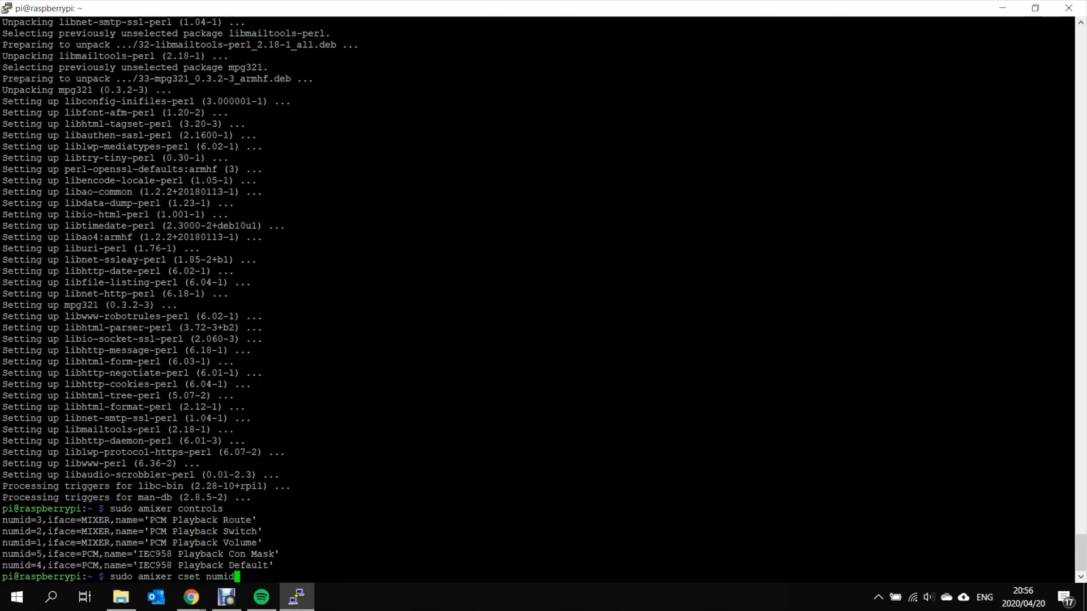
pyautogui.write('=1 90')
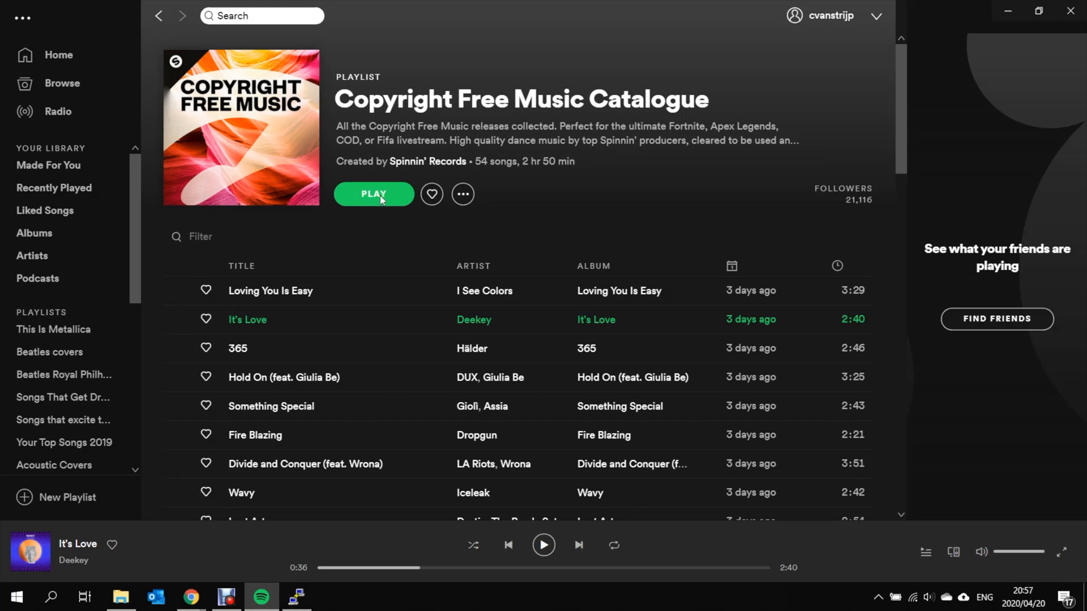
# Start the playlist and choose Garage Speakers from the device list, playing 'It's Love'
pyautogui.click(373, 194)
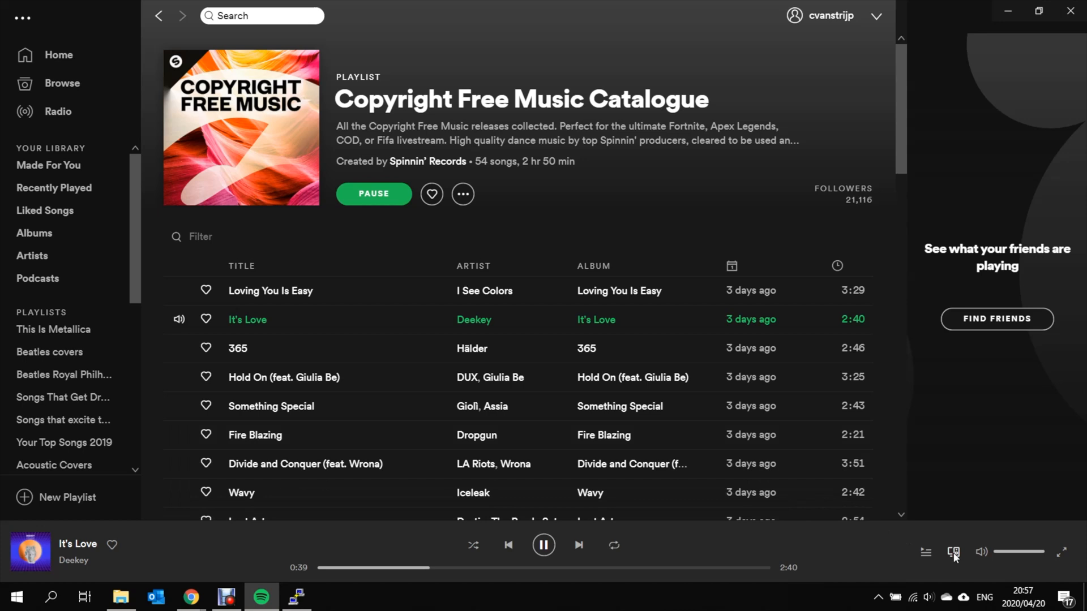
pyautogui.click(953, 552)
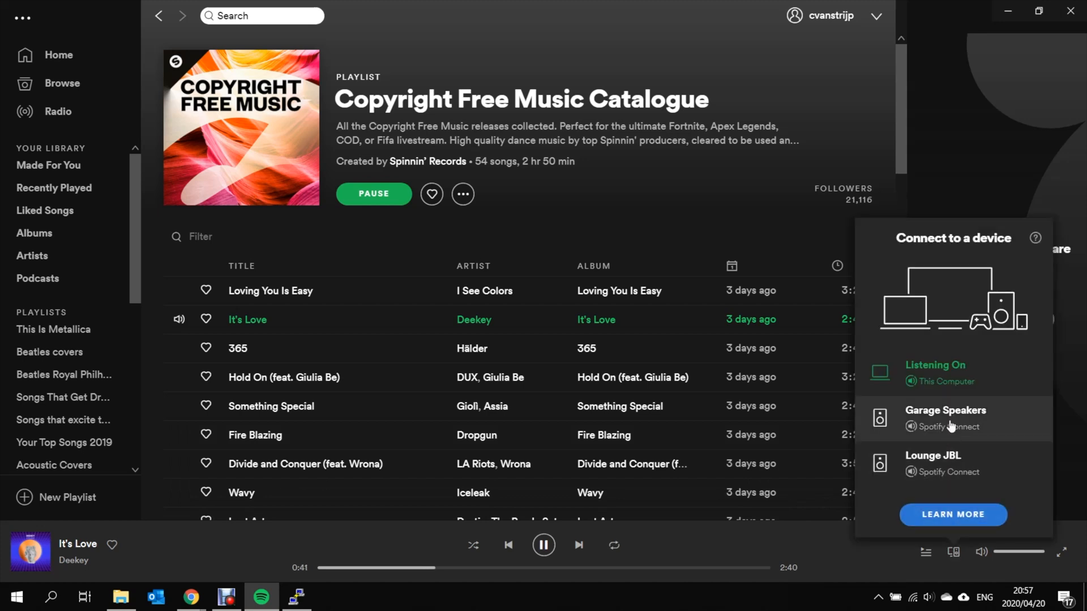
pyautogui.click(944, 417)
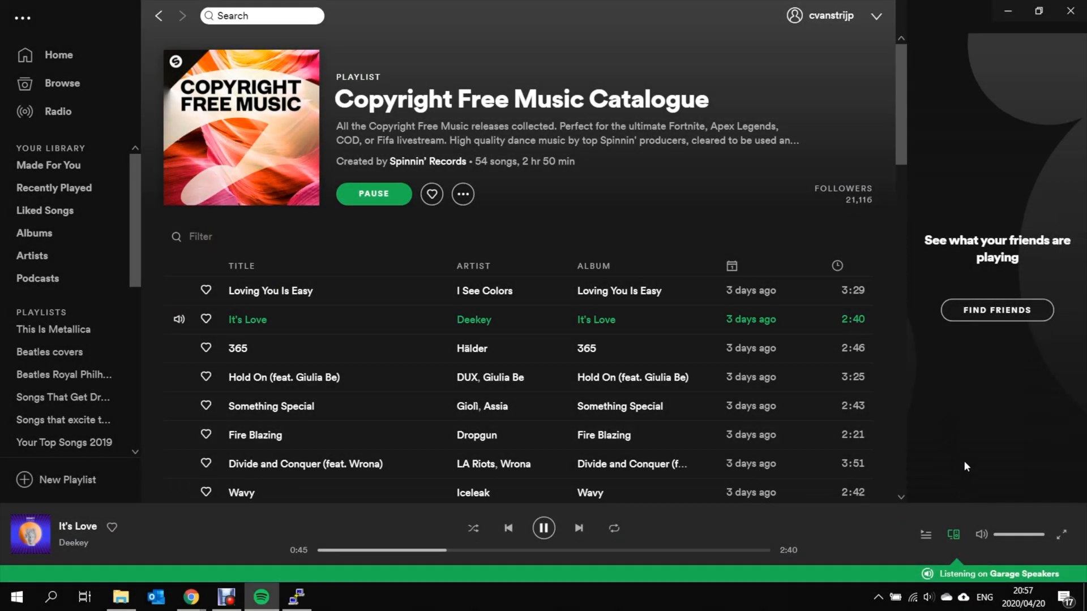